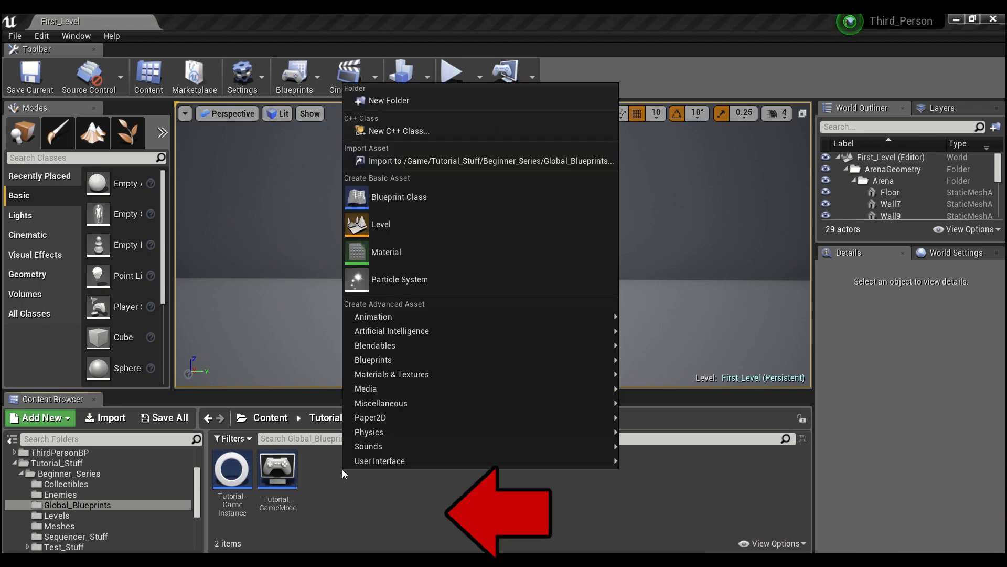
{"action": "mouse_move", "coordinate": [399, 196]}
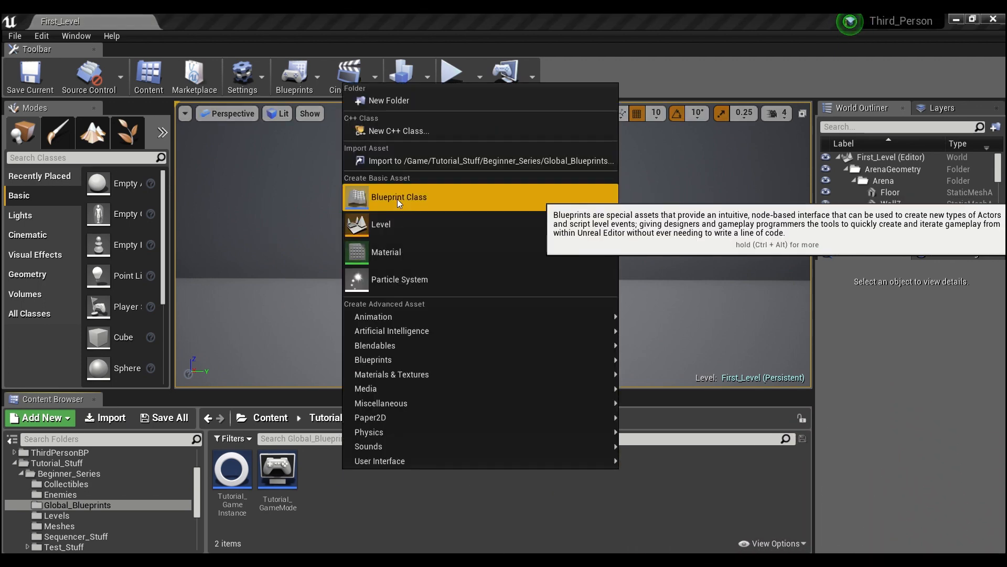
Step: Create a Blueprint Class with SaveGame as parent, named Tutorial_SaveGame
{"action": "left_click", "coordinate": [399, 197]}
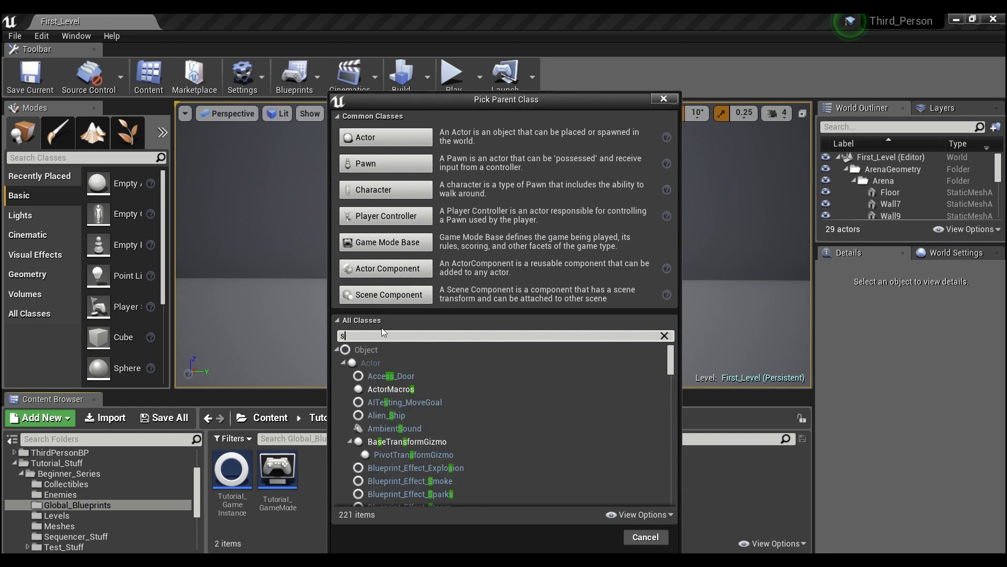
{"action": "type", "text": "ave game"}
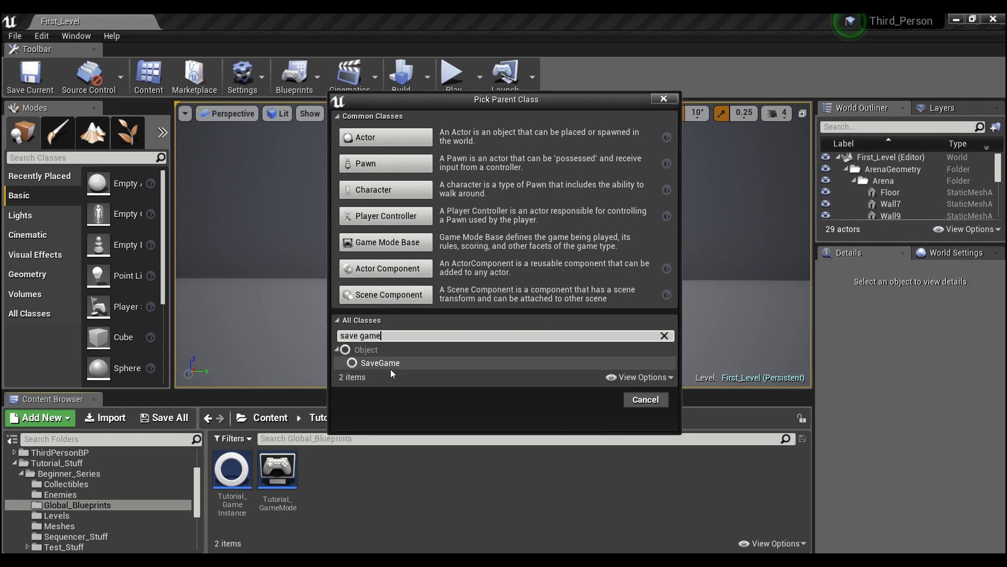
{"action": "left_click", "coordinate": [380, 362]}
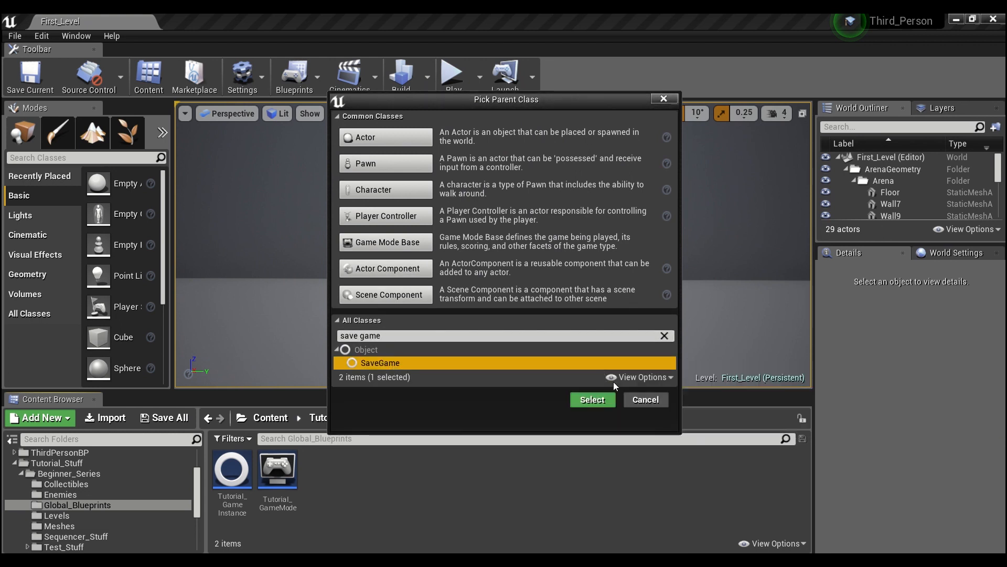
{"action": "left_click", "coordinate": [591, 399]}
{"action": "type", "text": "Tutorial_SaveGame"}
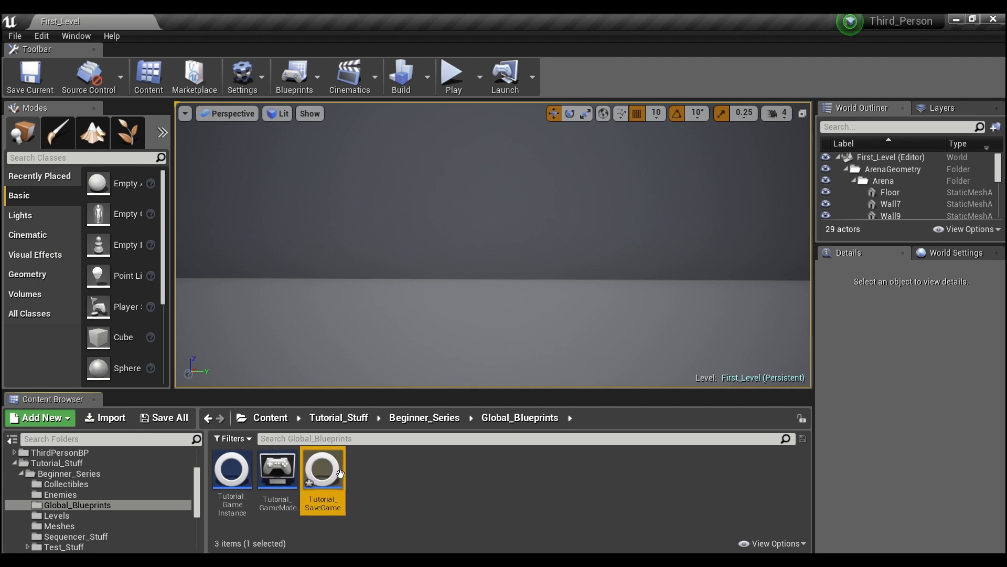
Step: Add a Boolean 'Level 1 Complete' and an Integer 'Score (Save)' variable to Tutorial_SaveGame
{"action": "double_click", "coordinate": [323, 467]}
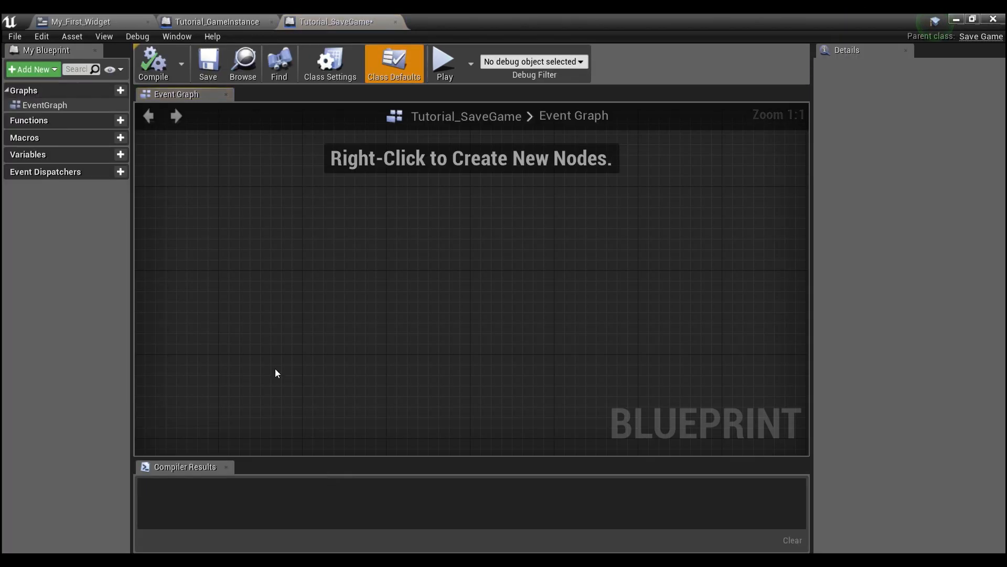
{"action": "mouse_move", "coordinate": [208, 238]}
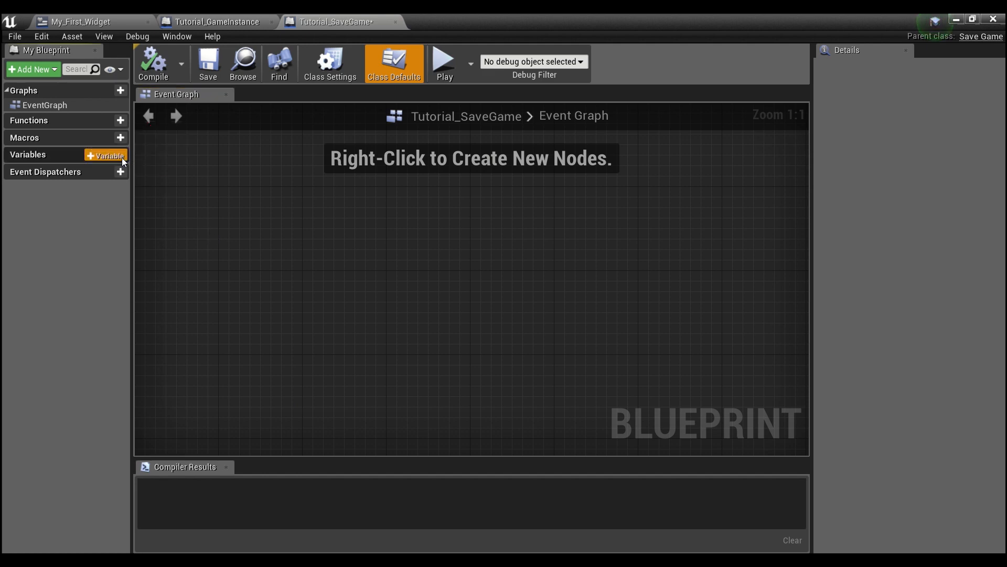
{"action": "left_click", "coordinate": [106, 155]}
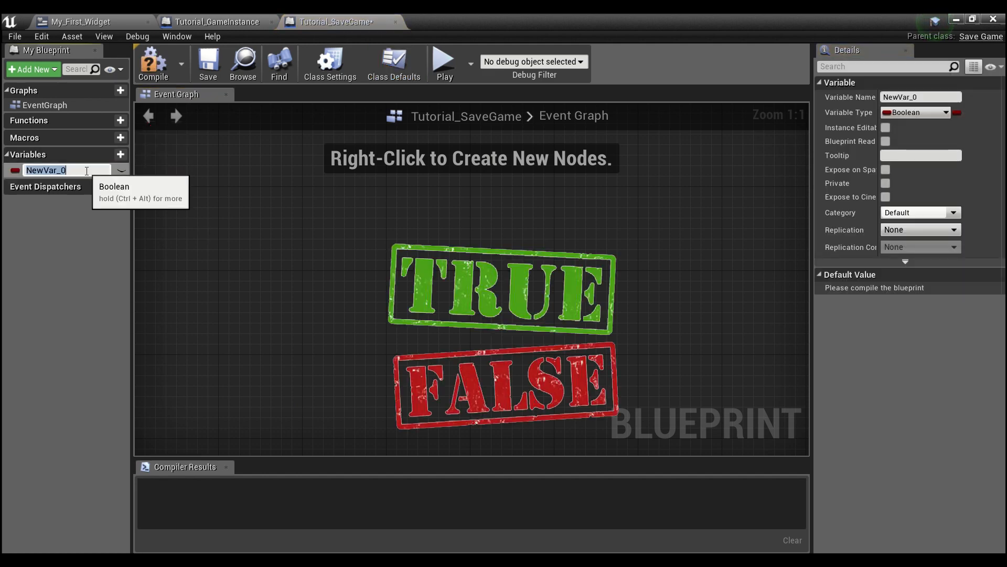
{"action": "type", "text": "Level 1 Complete"}
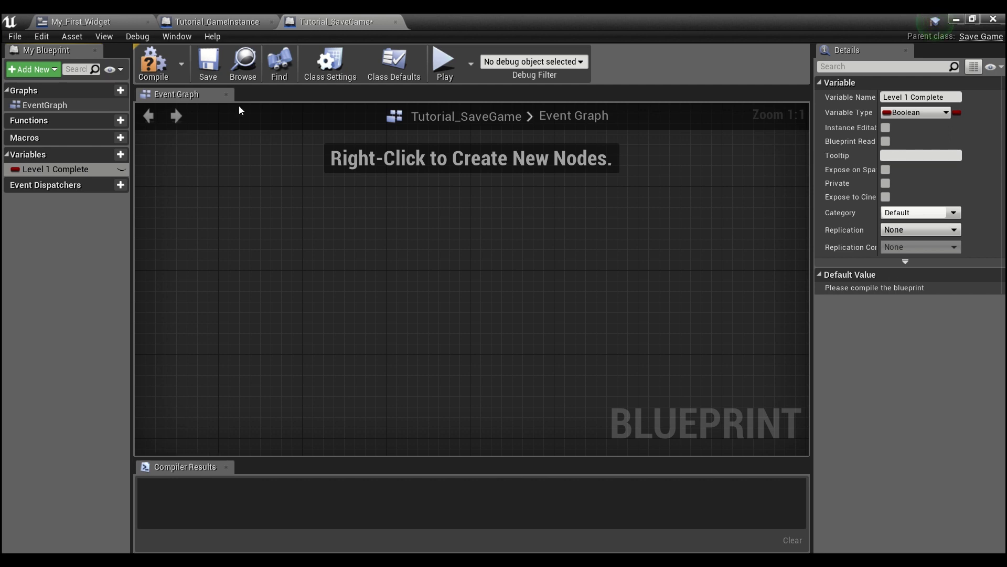
{"action": "left_click", "coordinate": [120, 154]}
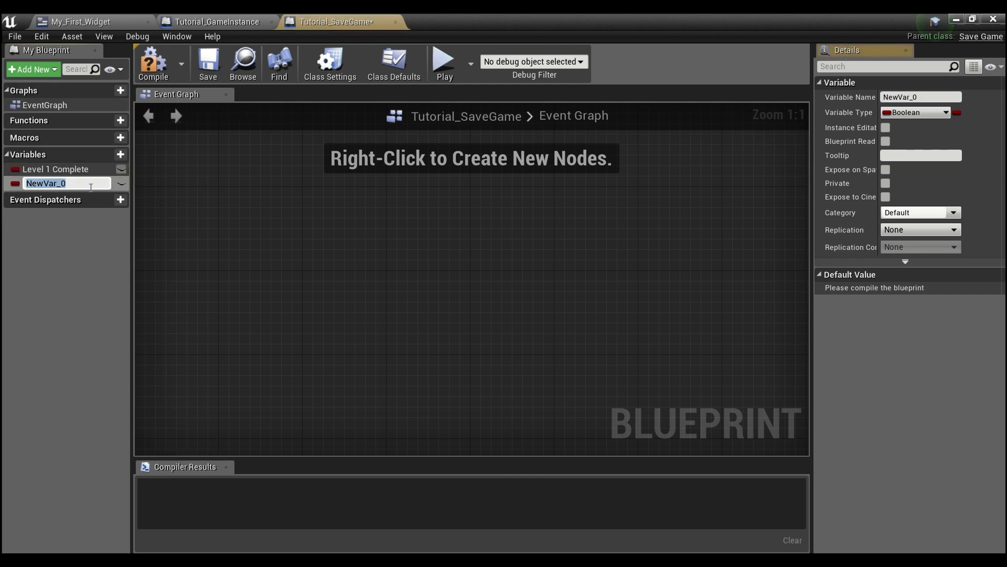
{"action": "type", "text": "Score"}
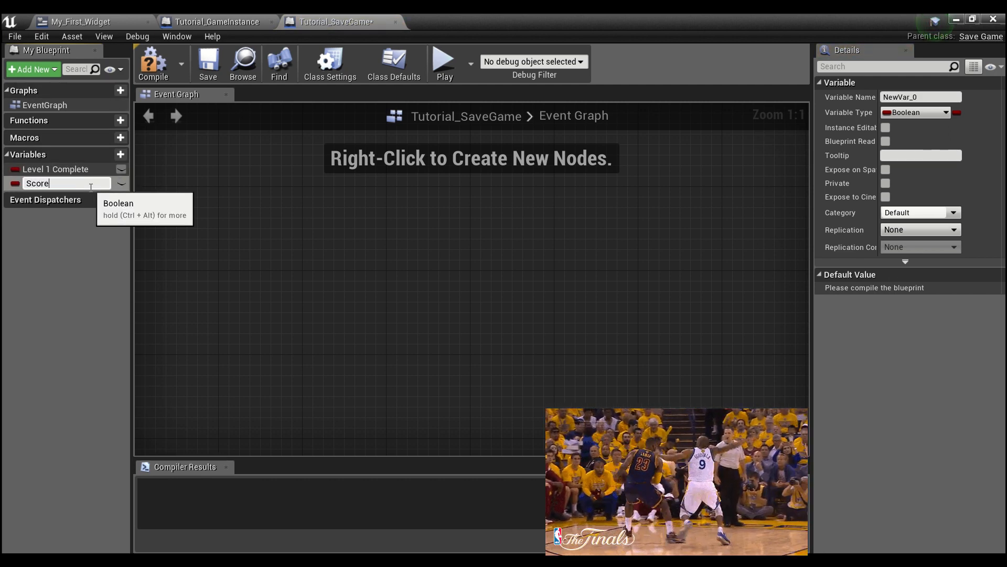
{"action": "type", "text": "(Save"}
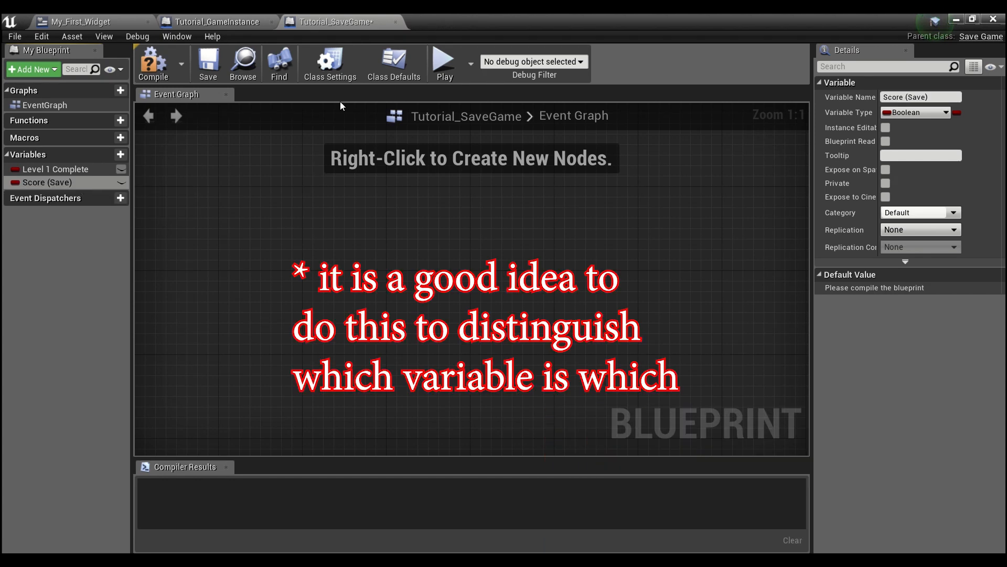
{"action": "left_click", "coordinate": [917, 113]}
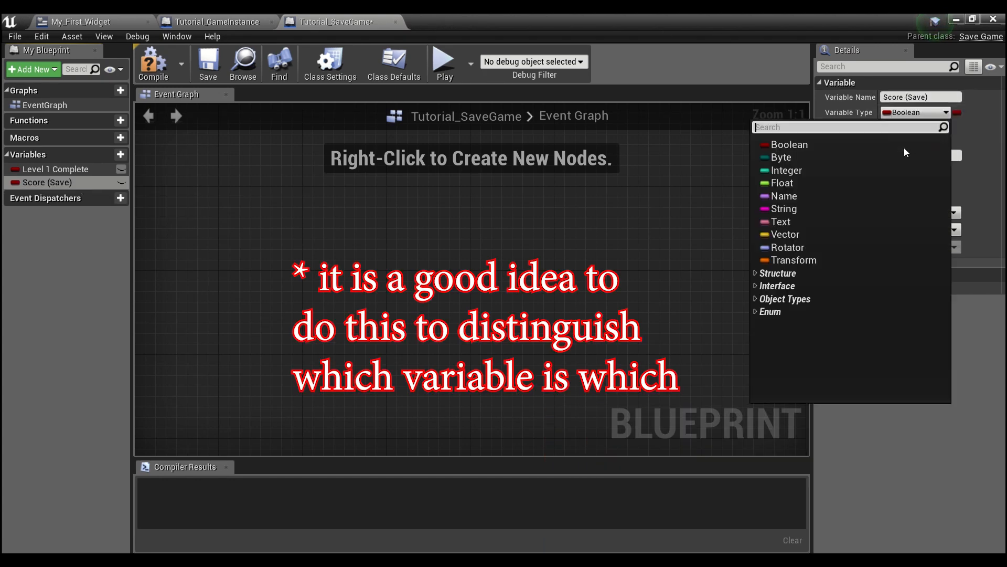
{"action": "left_click", "coordinate": [786, 170]}
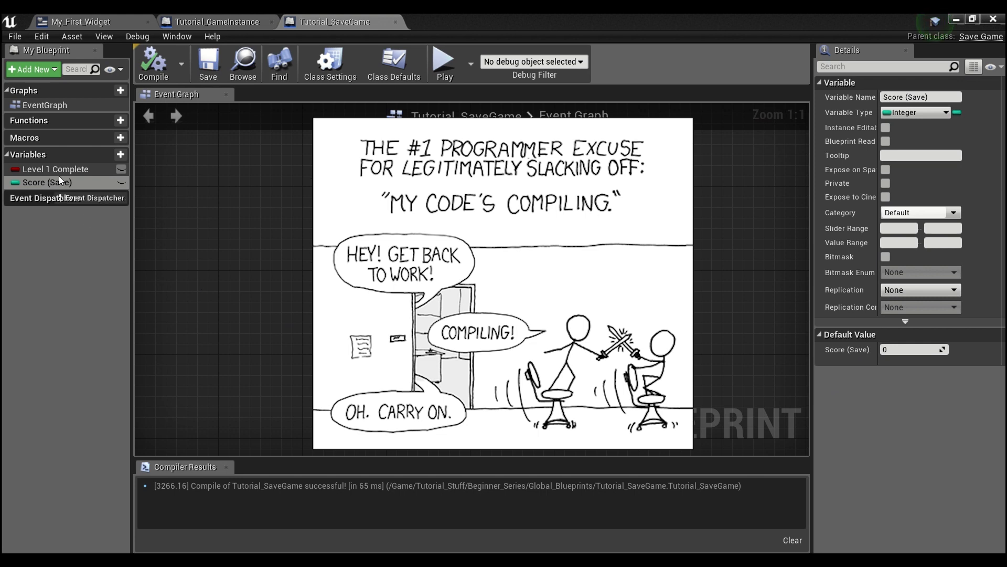
{"action": "left_click", "coordinate": [56, 169]}
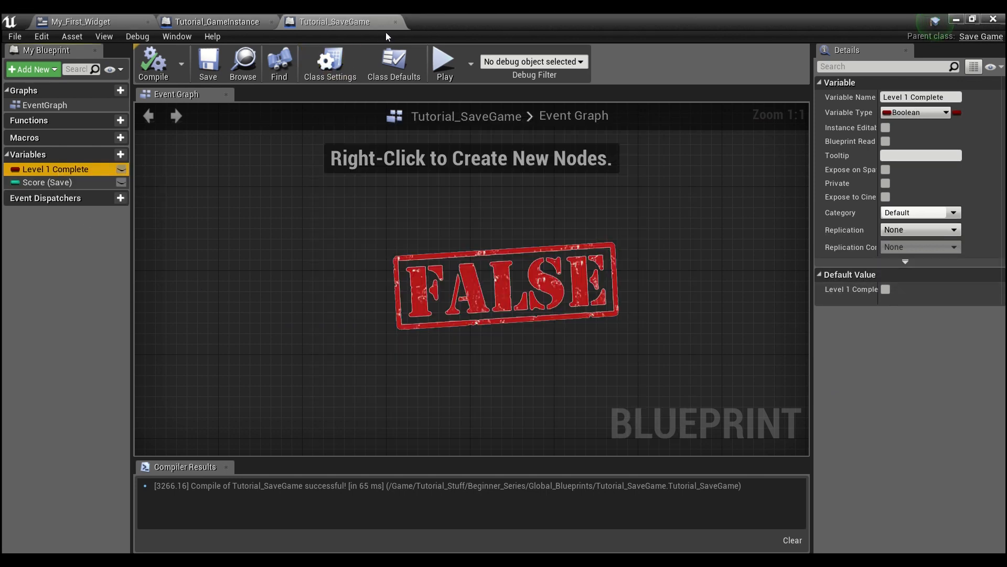
{"action": "mouse_move", "coordinate": [394, 27]}
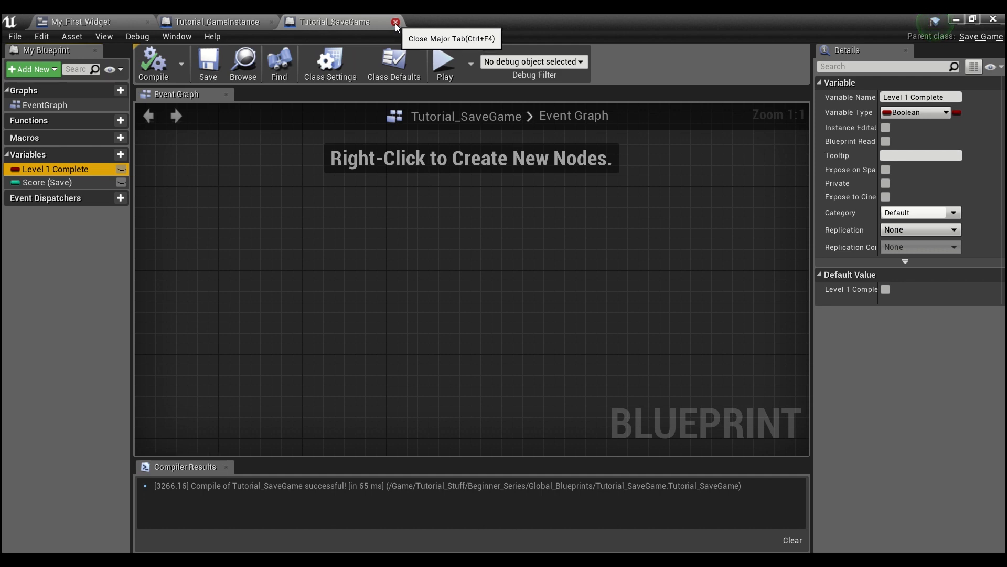
Step: Close Tutorial_SaveGame and add a new function named Save Game to Tutorial_GameInstance
{"action": "left_click", "coordinate": [396, 21]}
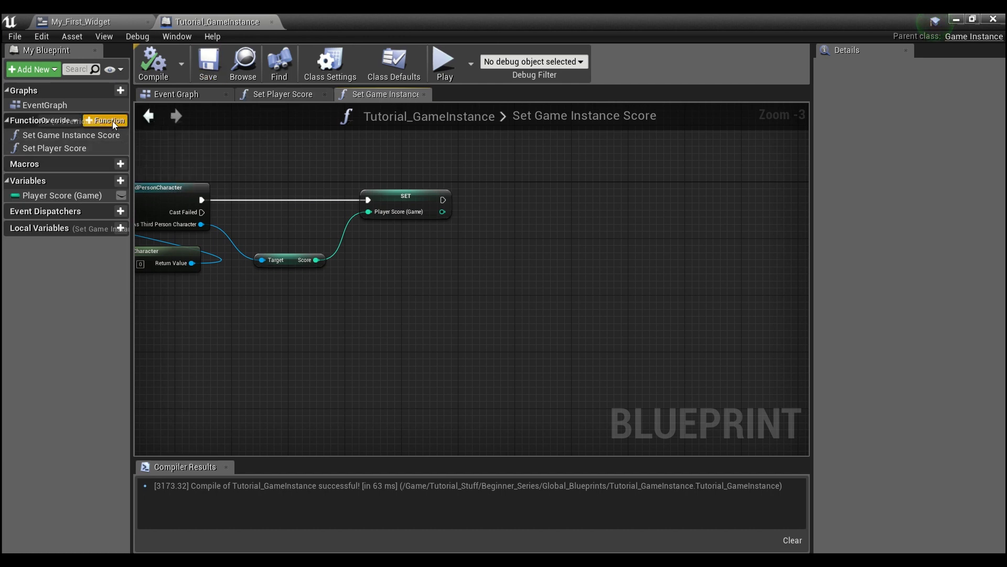
{"action": "left_click", "coordinate": [108, 120]}
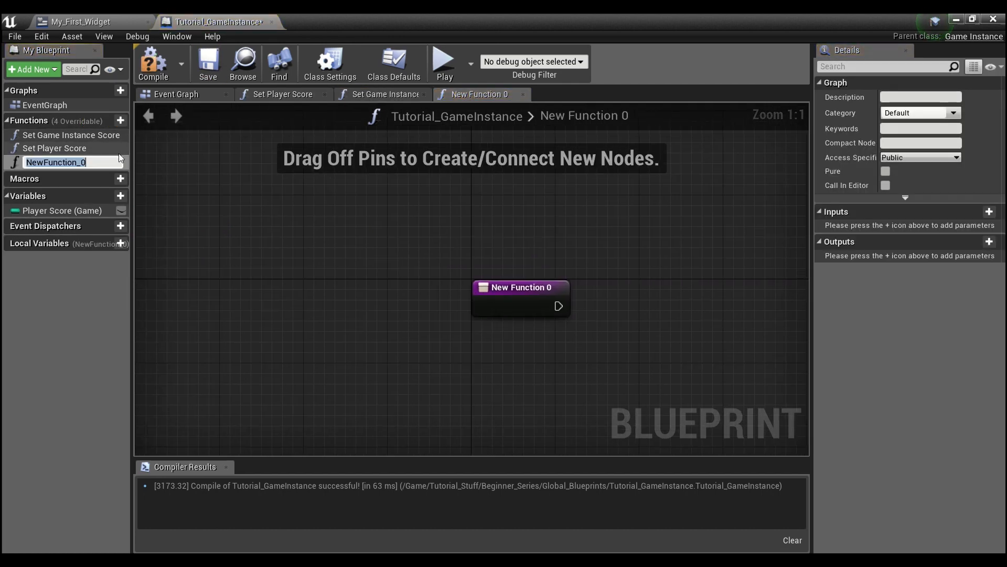
{"action": "type", "text": "Save Game"}
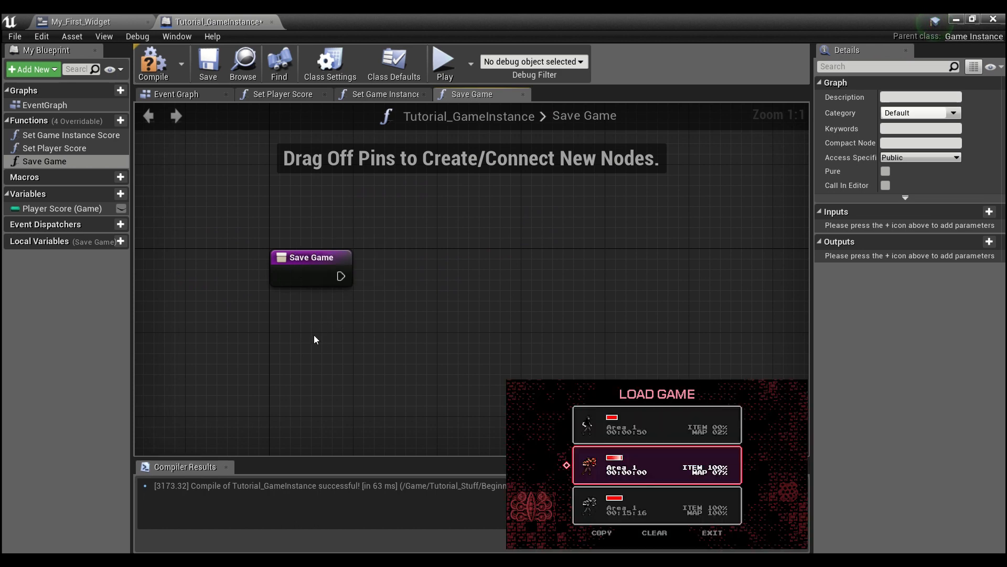
{"action": "mouse_move", "coordinate": [289, 315]}
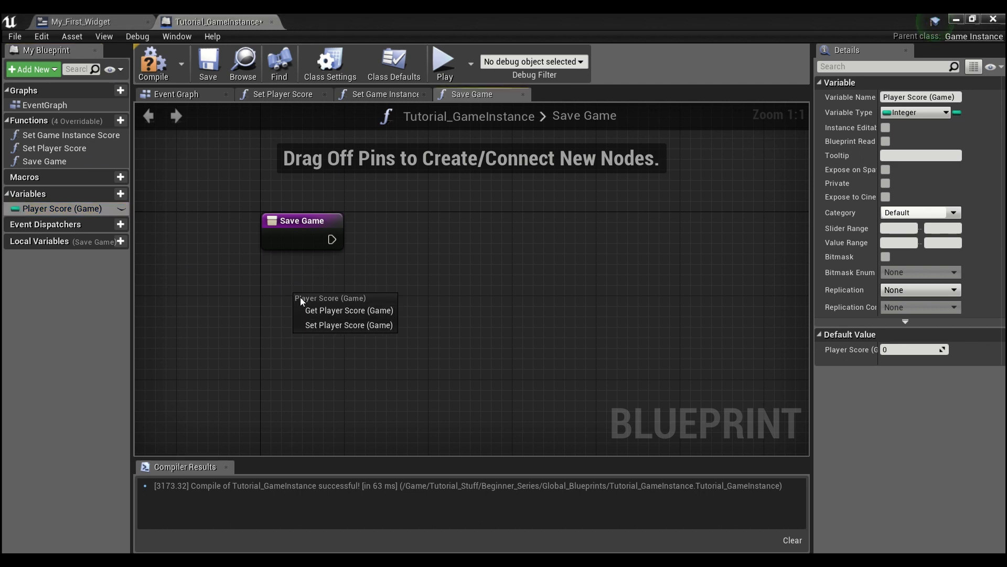
Step: Get Player Score, create a Tutorial_SaveGame object and promote its Return Value to Save Game Ref
{"action": "left_click", "coordinate": [348, 309]}
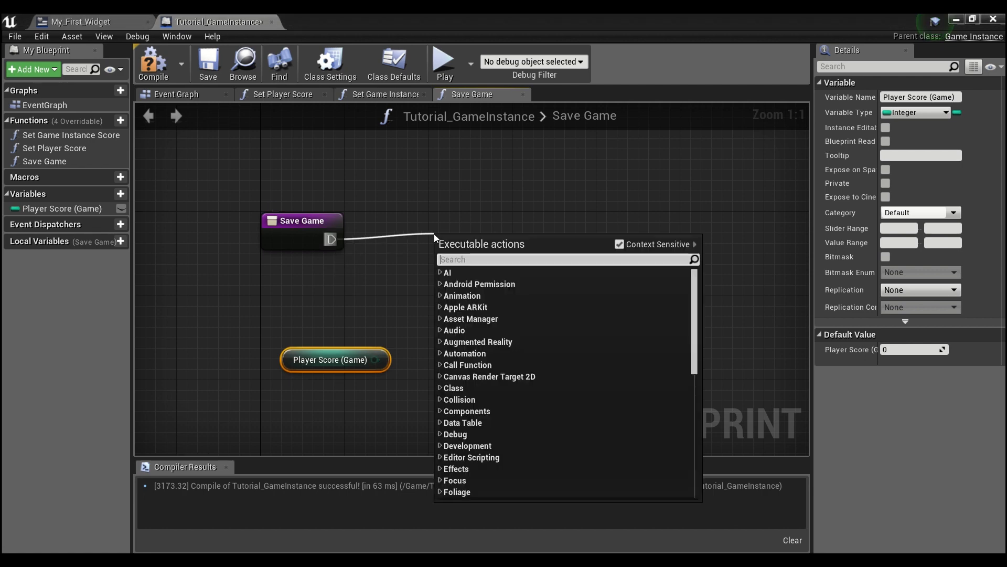
{"action": "type", "text": "create save"}
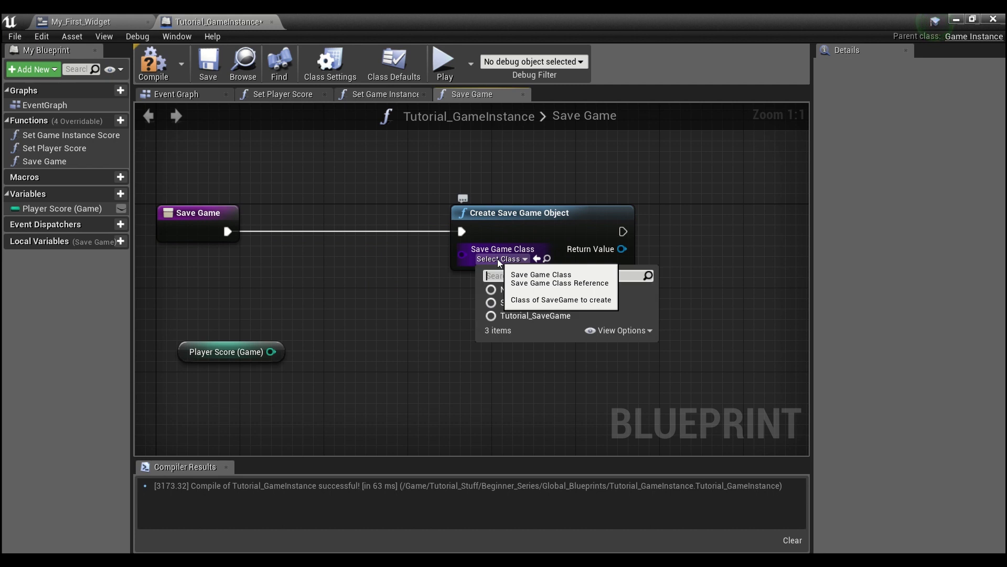
{"action": "mouse_move", "coordinate": [535, 315]}
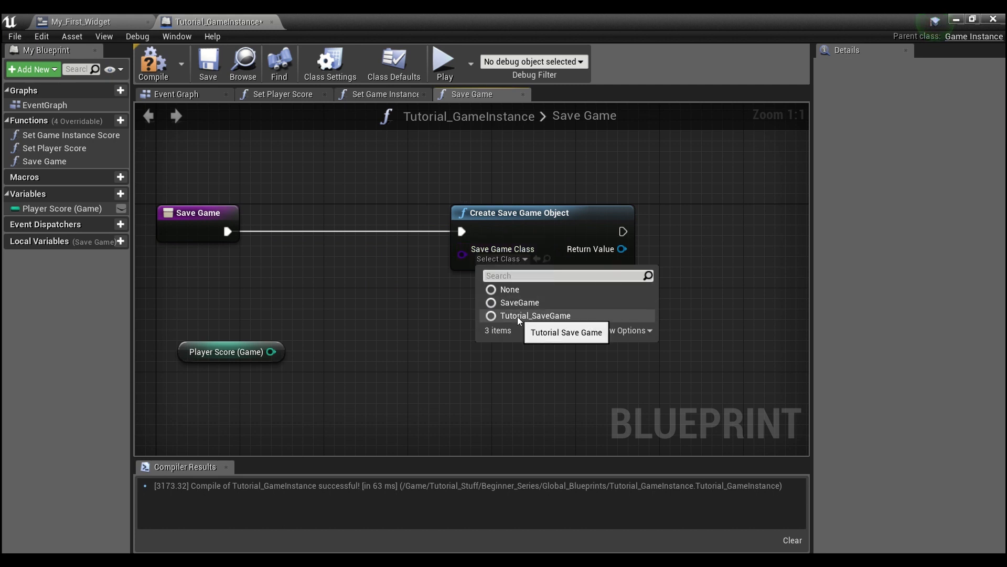
{"action": "left_click", "coordinate": [536, 316]}
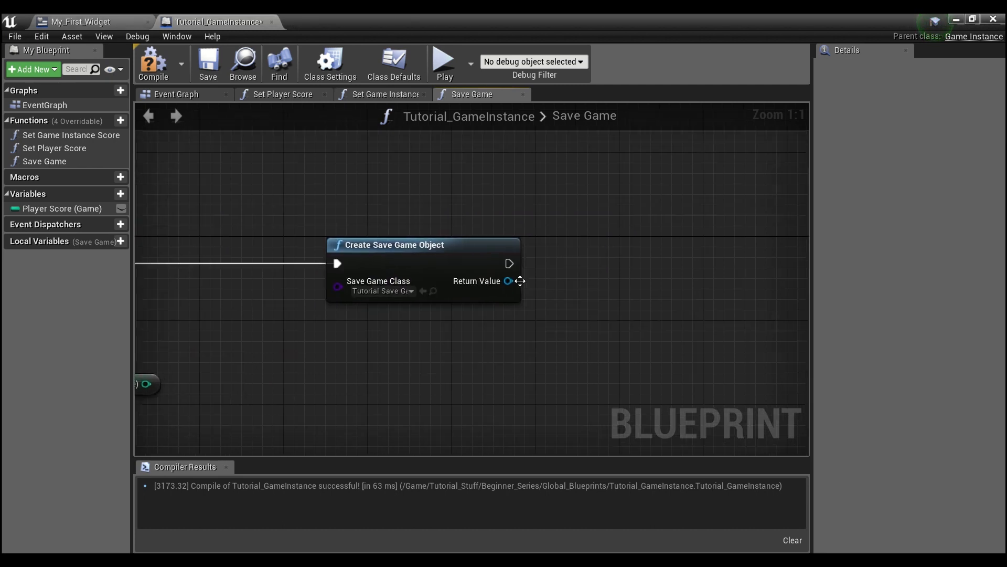
{"action": "right_click", "coordinate": [508, 282]}
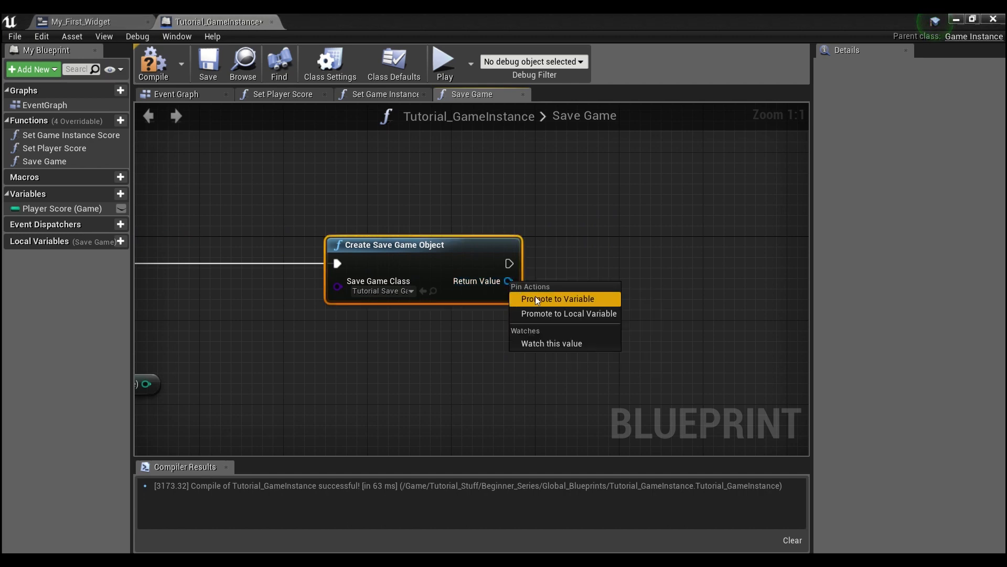
{"action": "left_click", "coordinate": [560, 298]}
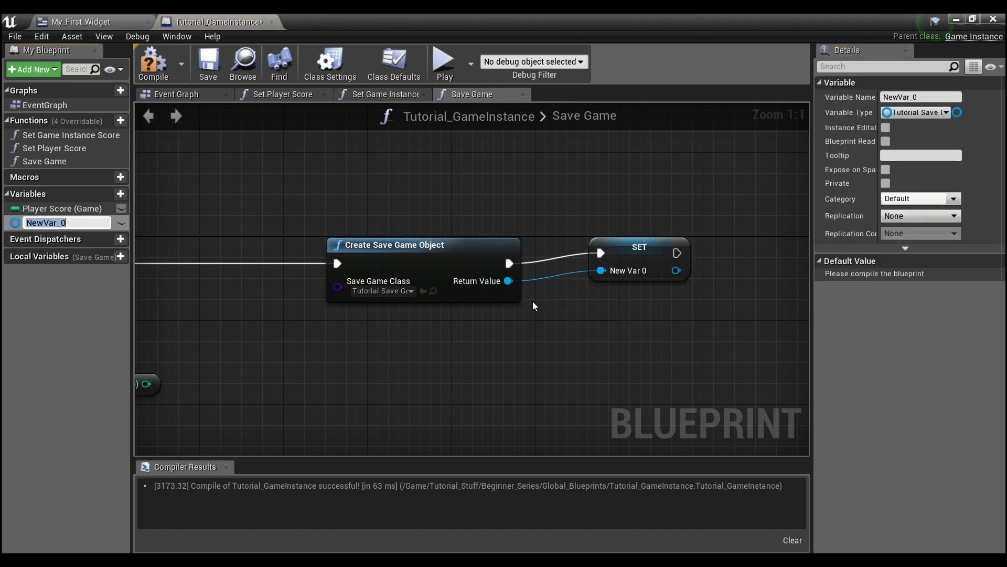
{"action": "type", "text": "Save Game Ref"}
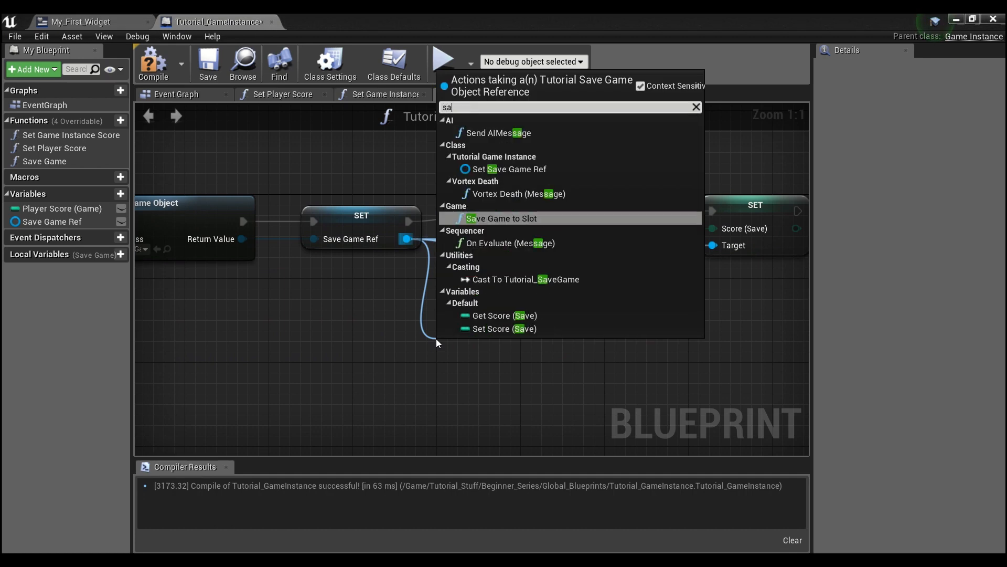
Step: Finish Save Game with a Save Game to Slot node and compile Tutorial_GameInstance
{"action": "left_click", "coordinate": [502, 218]}
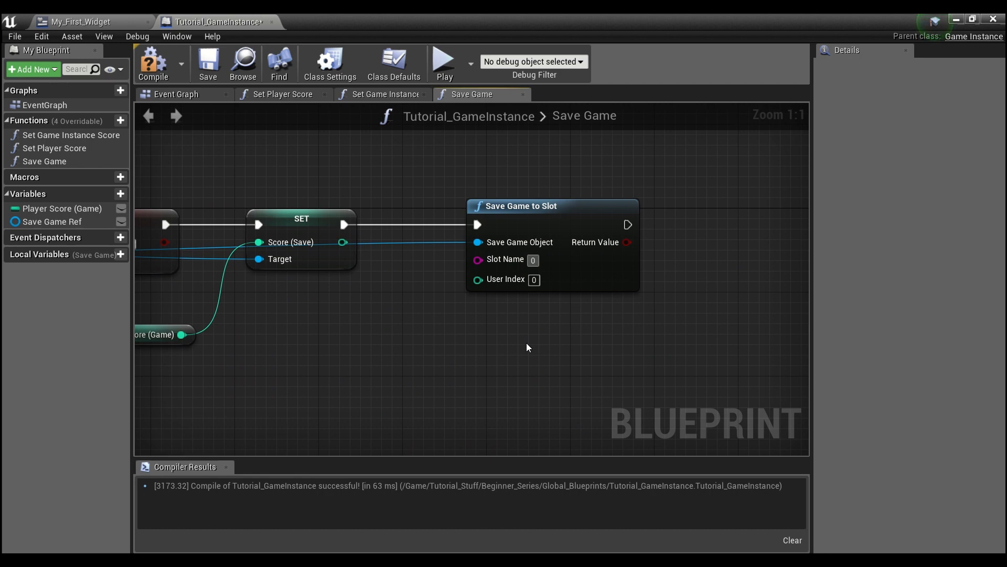
{"action": "mouse_move", "coordinate": [521, 259]}
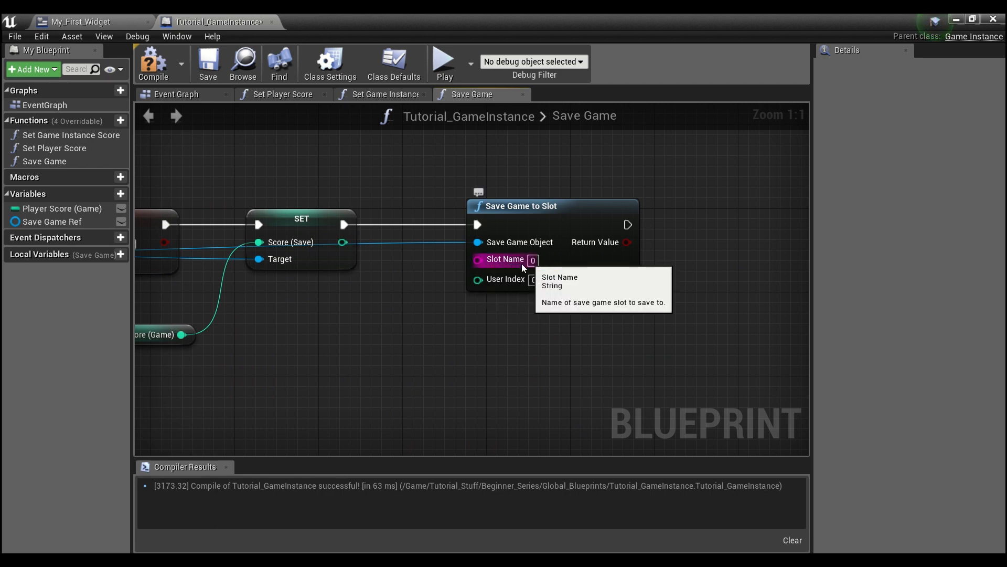
{"action": "mouse_move", "coordinate": [363, 325]}
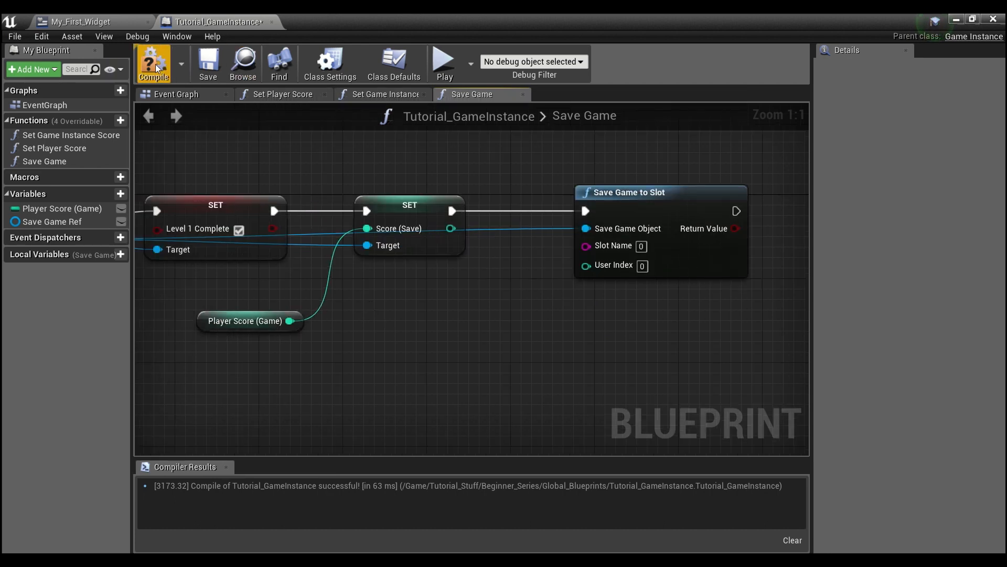
{"action": "left_click", "coordinate": [154, 63]}
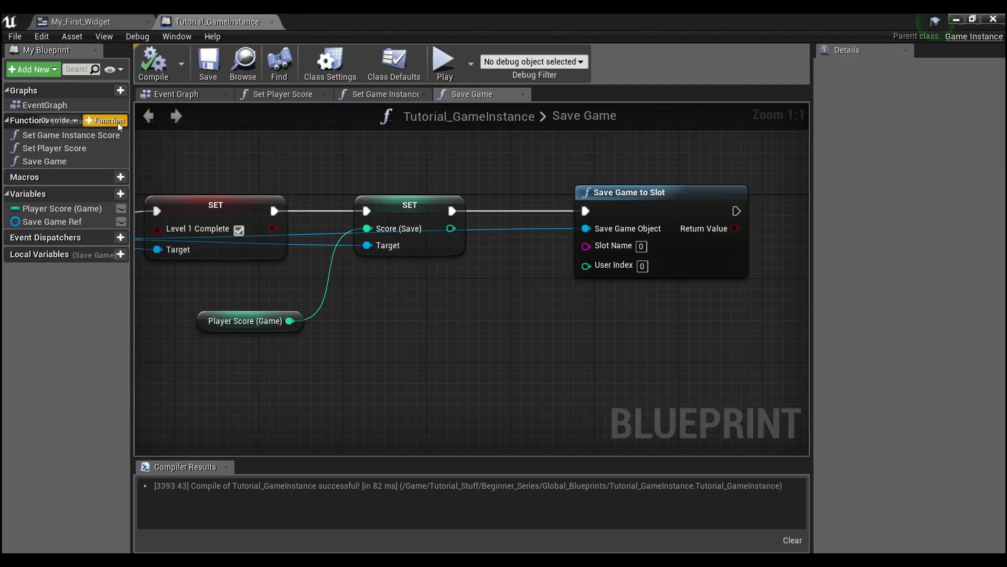
{"action": "mouse_move", "coordinate": [107, 122]}
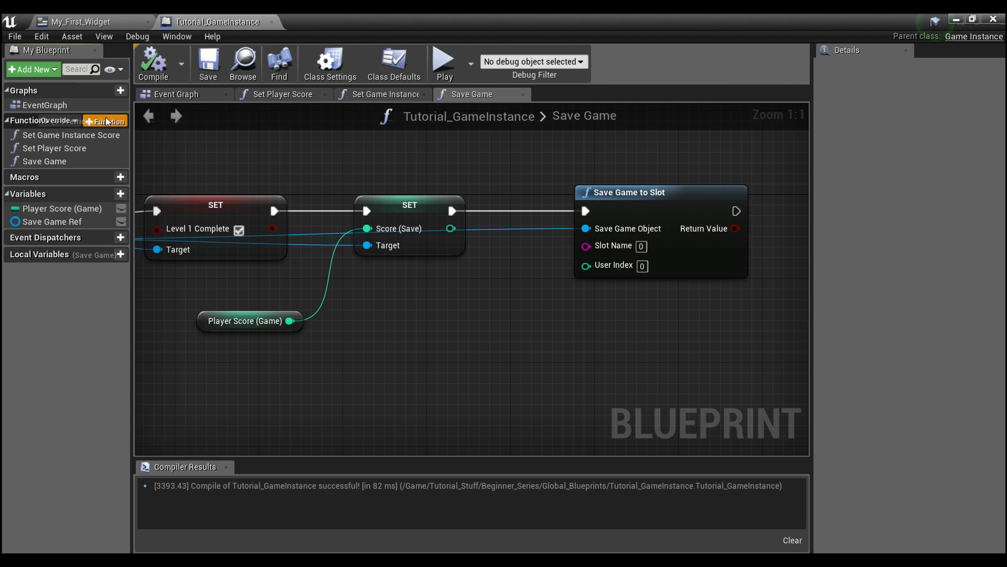
Step: Add a Load Game function starting with Does Save Game Exist and a Branch
{"action": "left_click", "coordinate": [105, 120]}
{"action": "type", "text": "Load Game"}
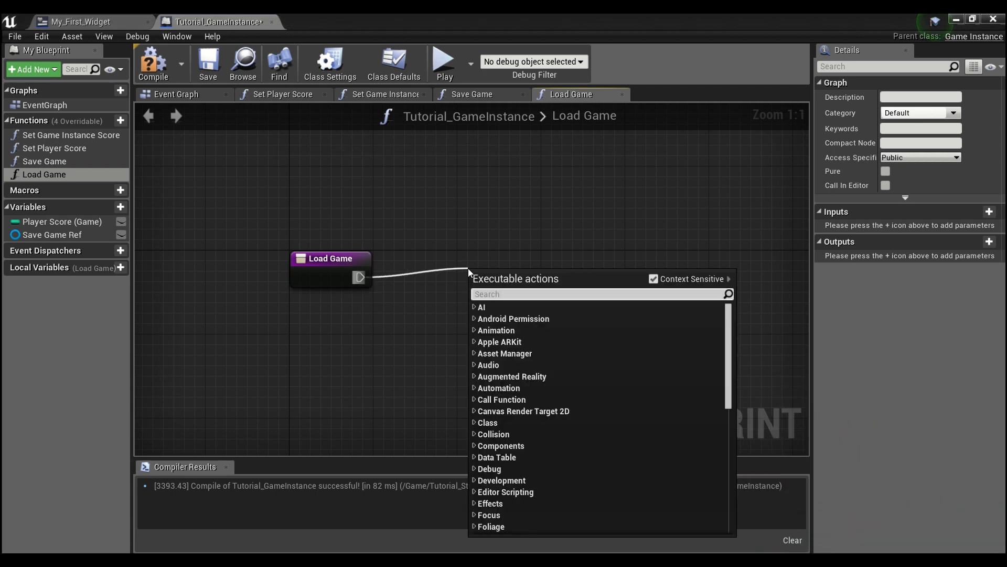
{"action": "type", "text": "does"}
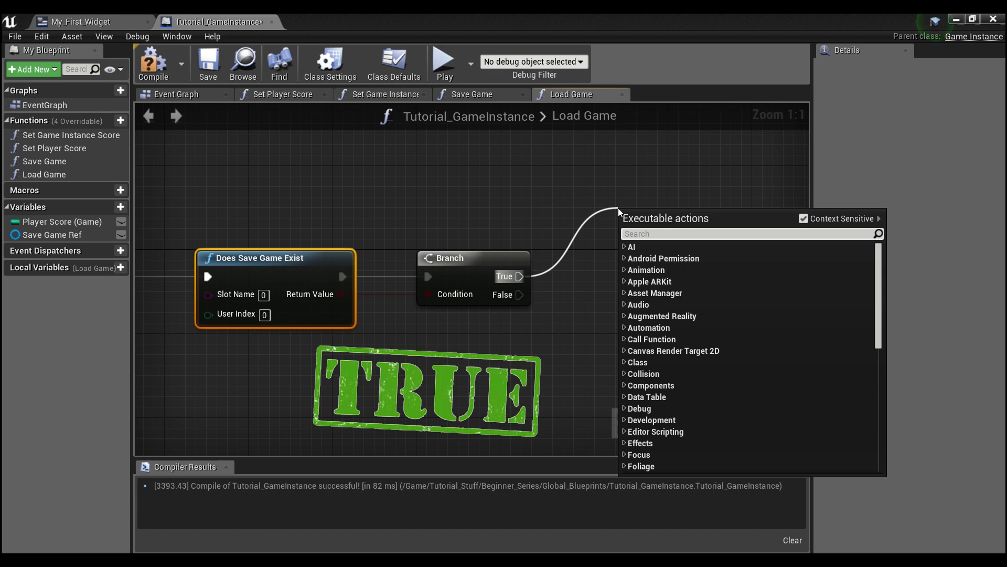
Step: From True, add Load Game from Slot and Cast To Tutorial_SaveGame
{"action": "type", "text": "load game"}
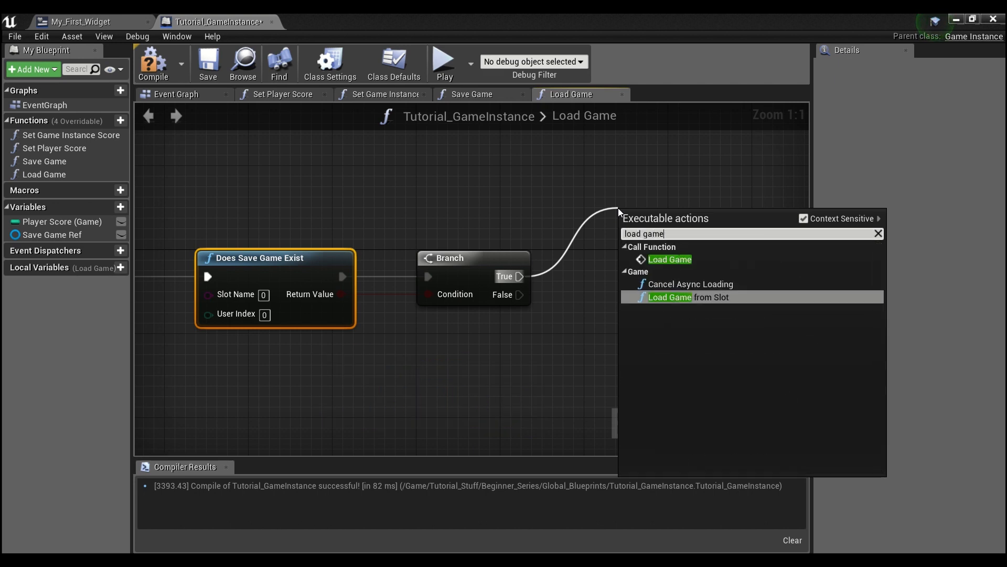
{"action": "left_click", "coordinate": [671, 297]}
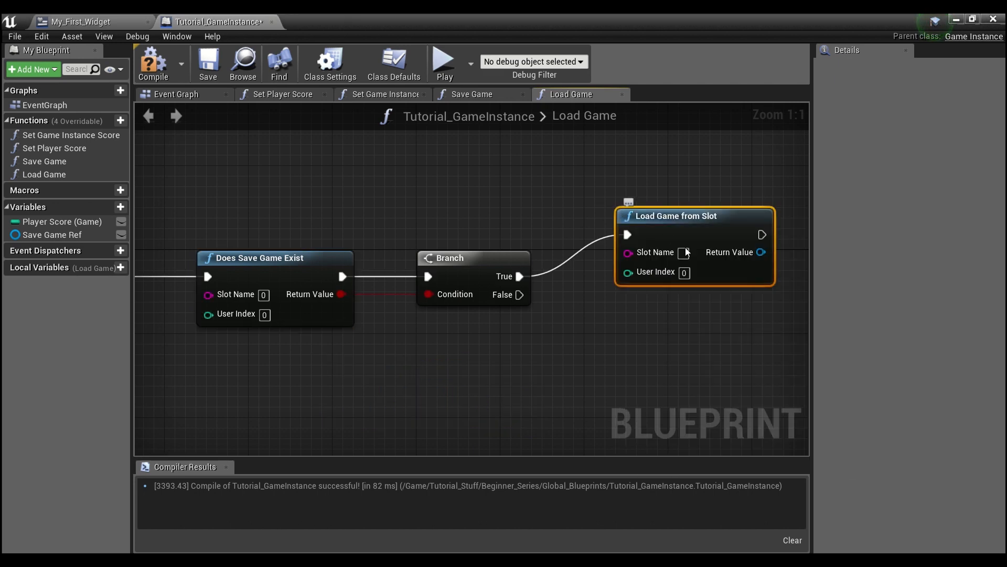
{"action": "mouse_move", "coordinate": [730, 250]}
{"action": "type", "text": "cast"}
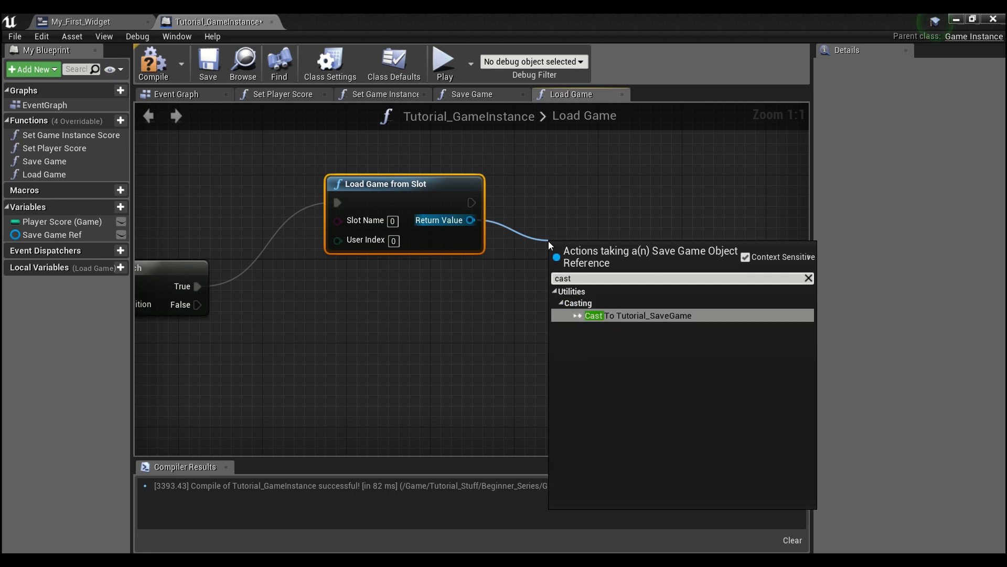
{"action": "left_click", "coordinate": [636, 316]}
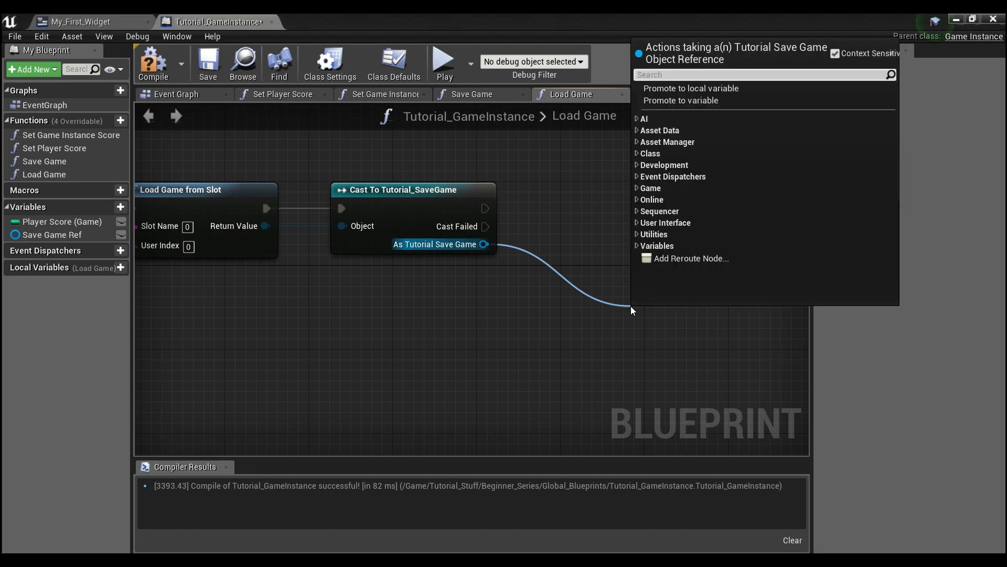
Step: Get Level 1 Complete and Score (Save) from the cast and add a Level 1 Complete game-instance variable
{"action": "type", "text": "get leve"}
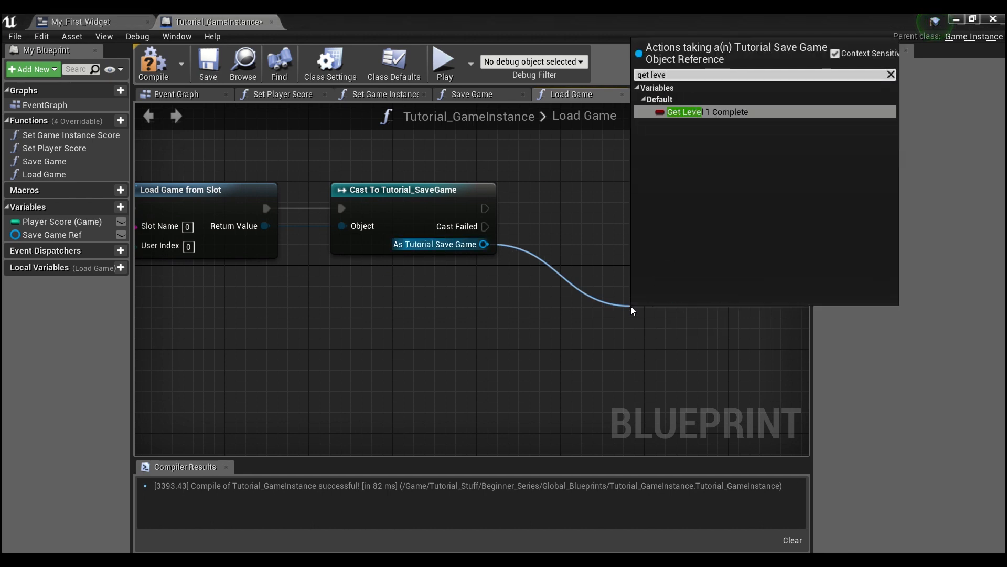
{"action": "left_click", "coordinate": [685, 111]}
{"action": "type", "text": "get"}
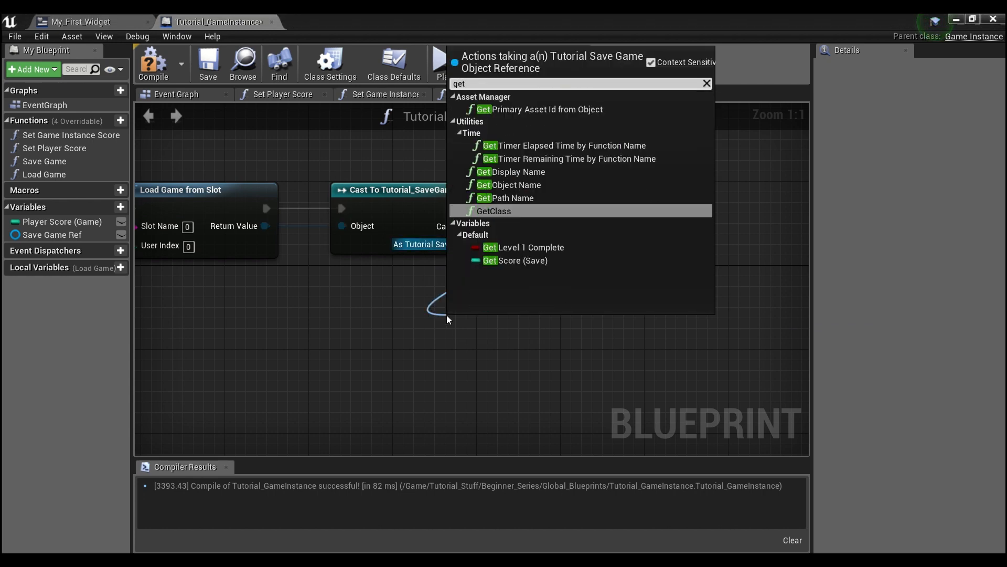
{"action": "left_click", "coordinate": [514, 260]}
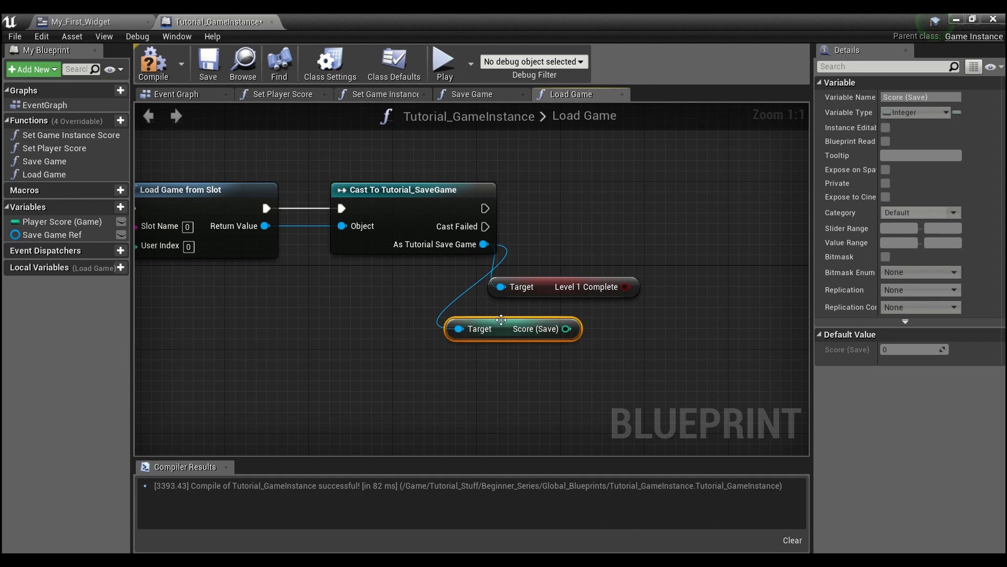
{"action": "mouse_move", "coordinate": [542, 334]}
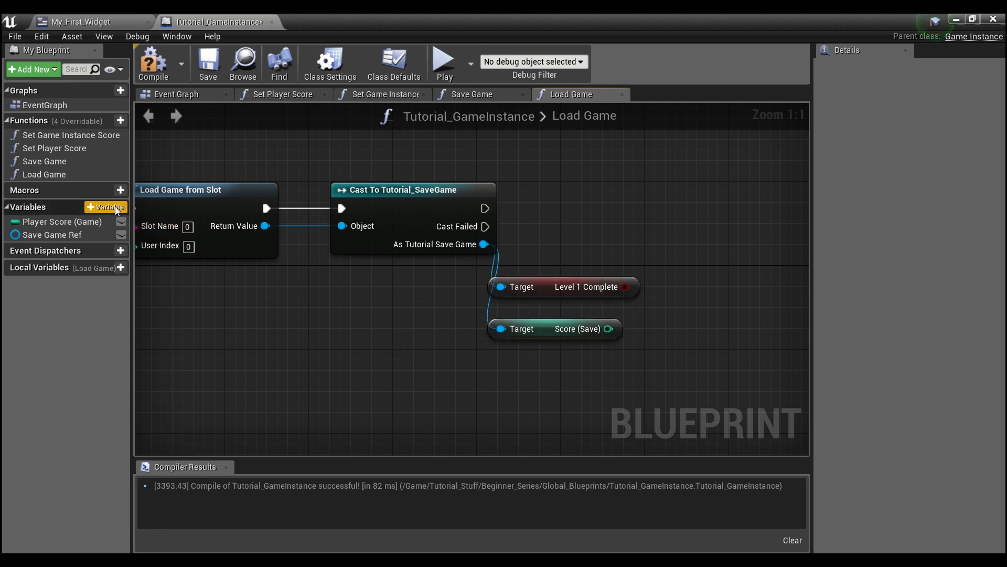
{"action": "mouse_move", "coordinate": [620, 269]}
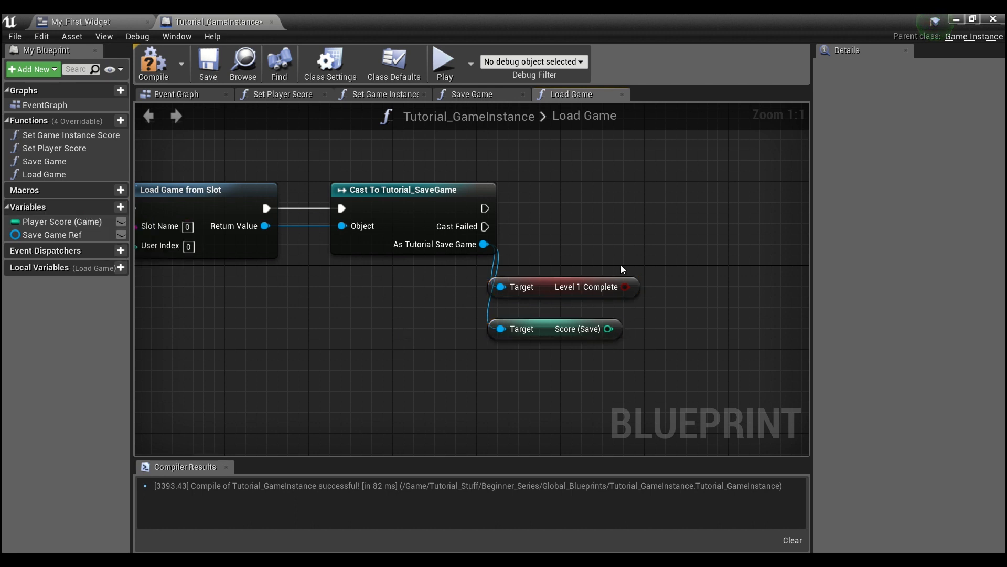
{"action": "mouse_move", "coordinate": [61, 222]}
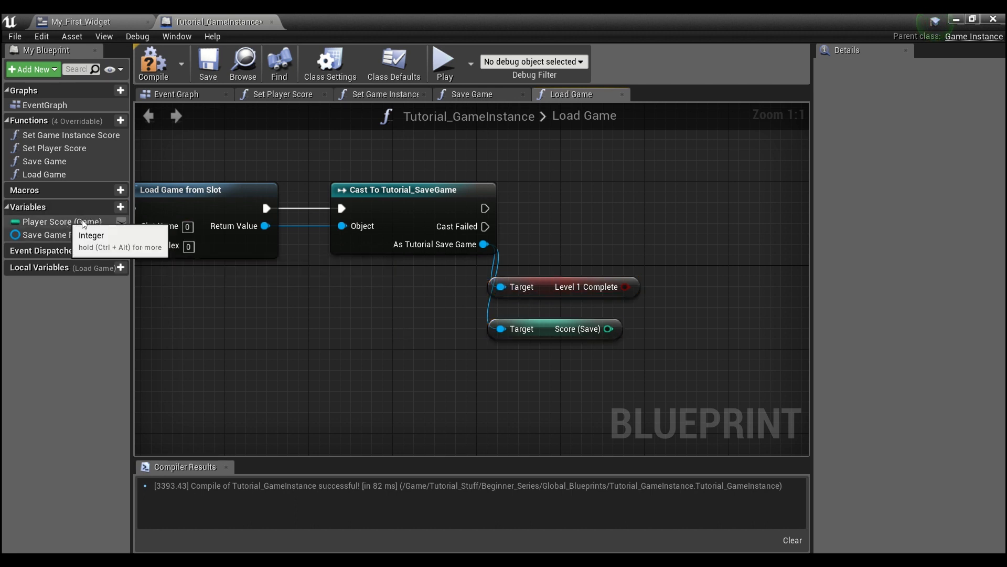
{"action": "left_click", "coordinate": [120, 207]}
{"action": "type", "text": "Level 1 Complete"}
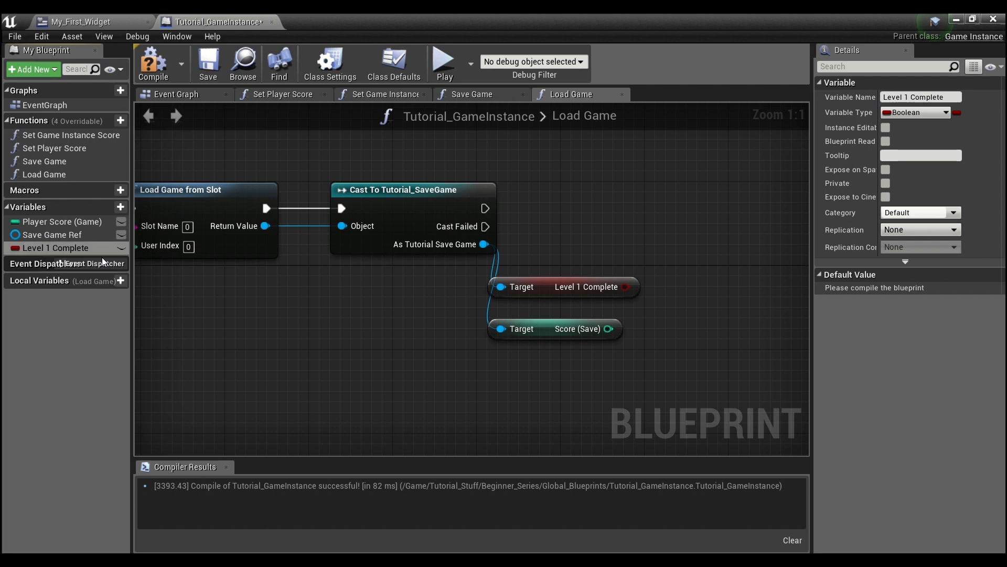
{"action": "mouse_move", "coordinate": [55, 248]}
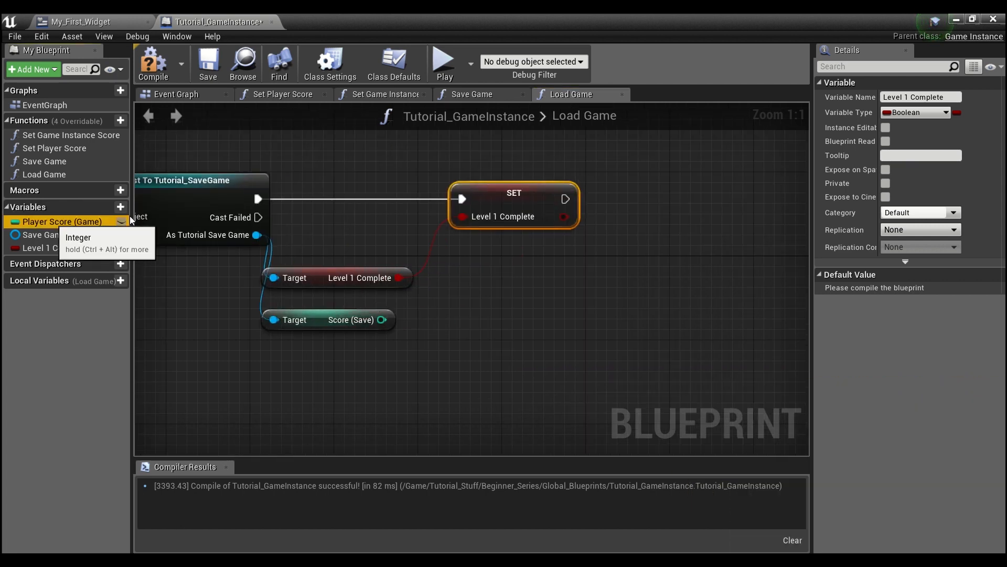
Step: Set the game instance's Level 1 Complete and Player Score (Game) from the loaded values
{"action": "left_click", "coordinate": [60, 221]}
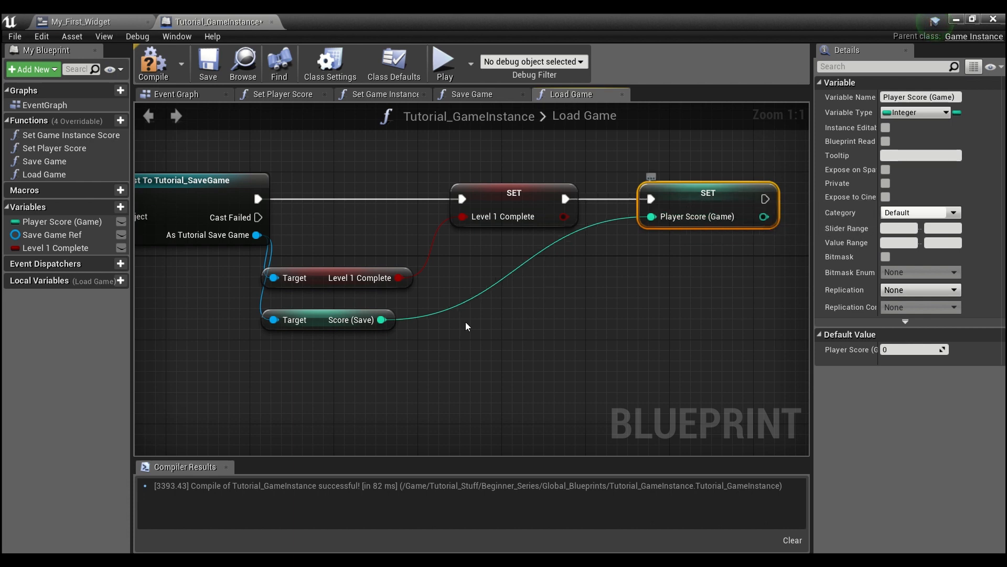
{"action": "left_click", "coordinate": [327, 319]}
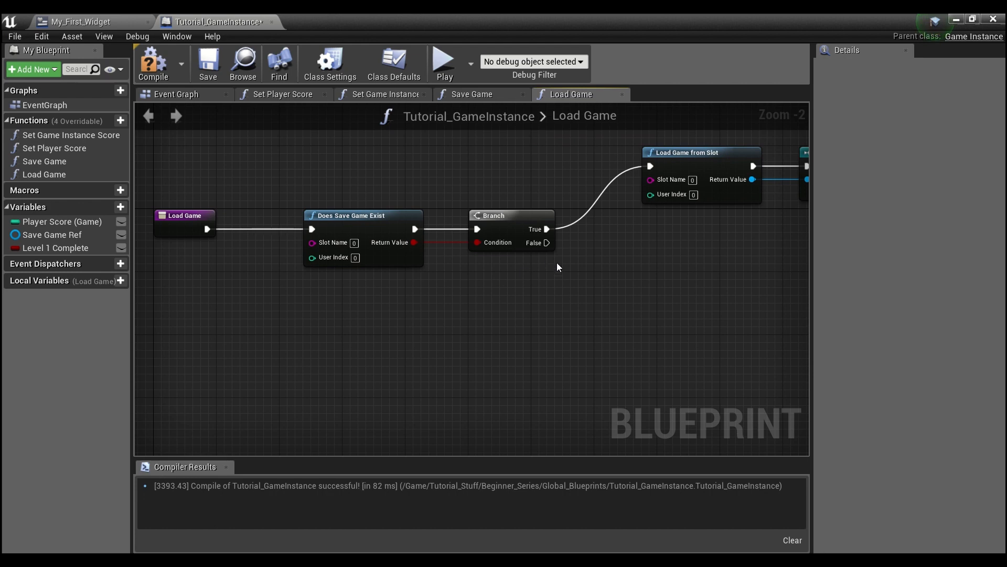
{"action": "mouse_move", "coordinate": [537, 243]}
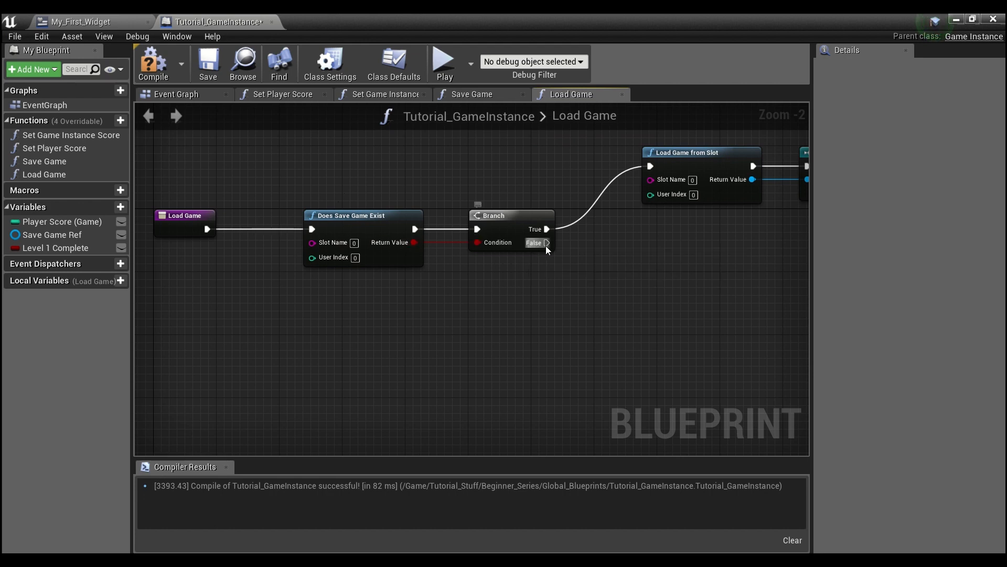
{"action": "scroll", "scroll_direction": "down", "scroll_amount": 3}
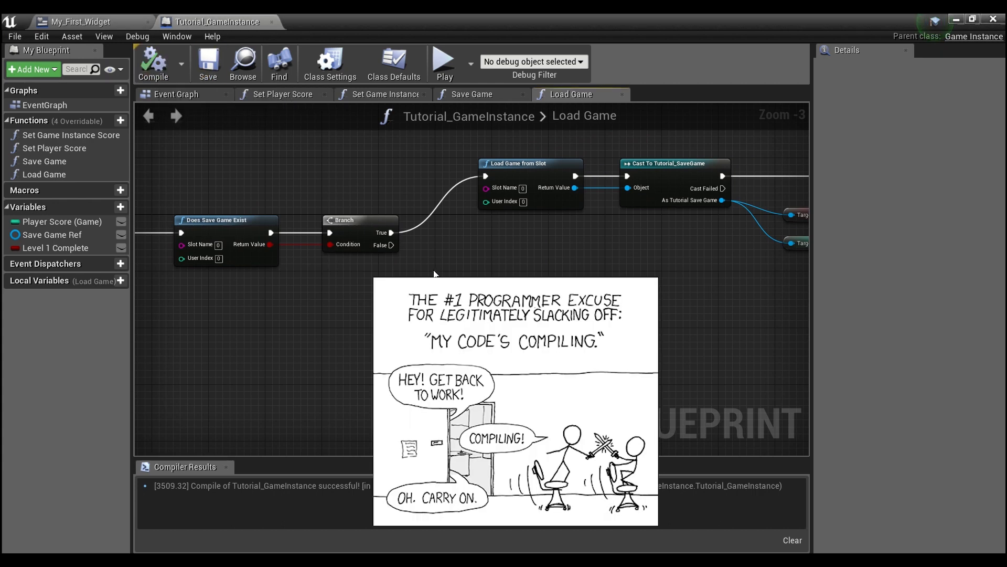
{"action": "mouse_move", "coordinate": [782, 21]}
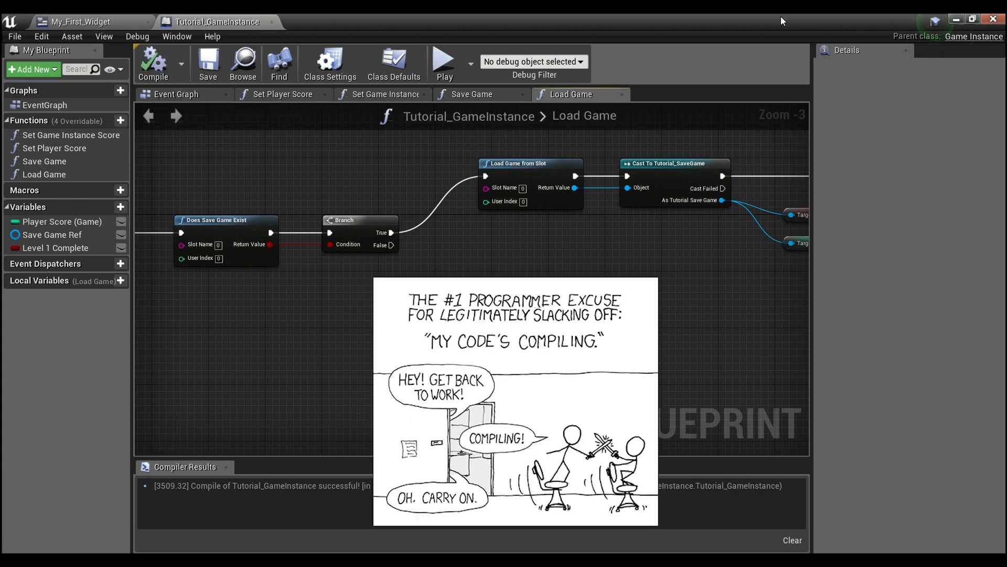
{"action": "mouse_move", "coordinate": [82, 21]}
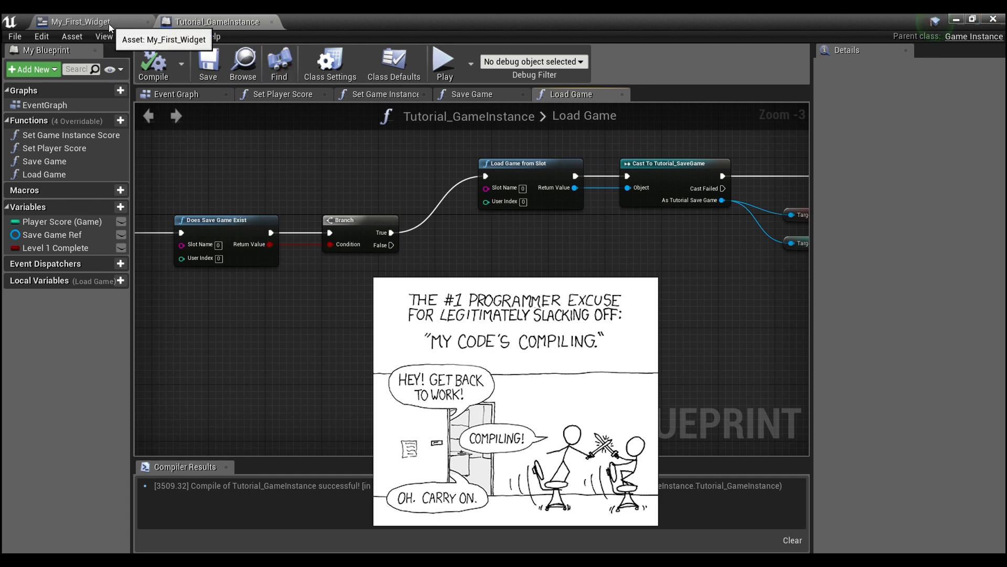
Step: In My_First_Widget's Add Score, call Save Game on Game Instance Ref before New World
{"action": "left_click", "coordinate": [82, 21]}
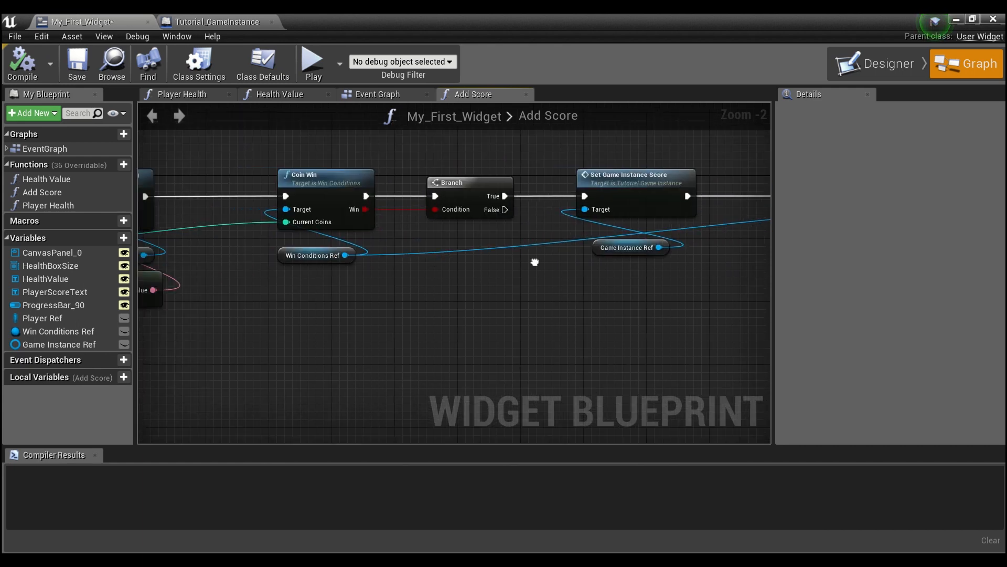
{"action": "left_click_drag", "start_coordinate": [273, 160], "coordinate": [376, 273]}
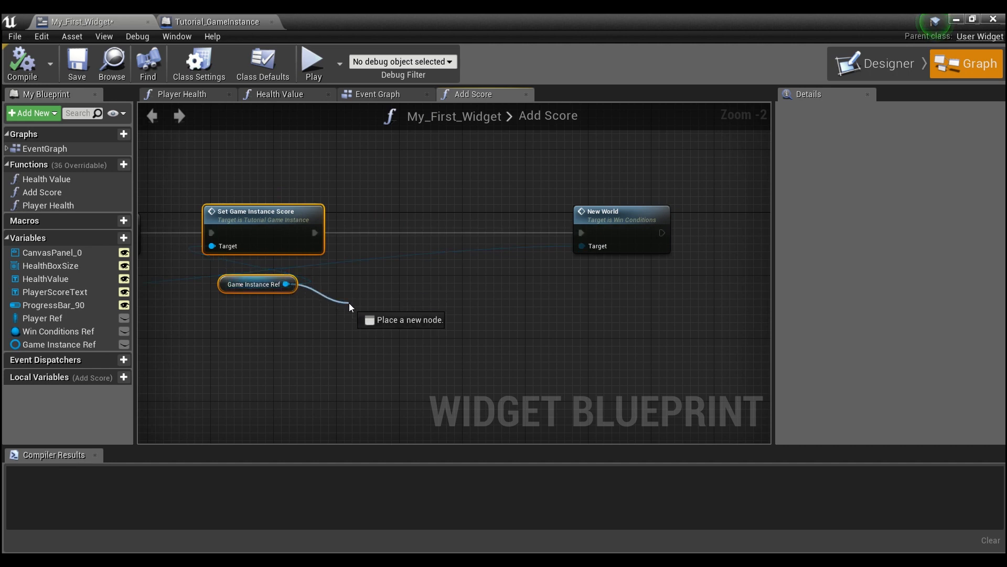
{"action": "type", "text": "sa"}
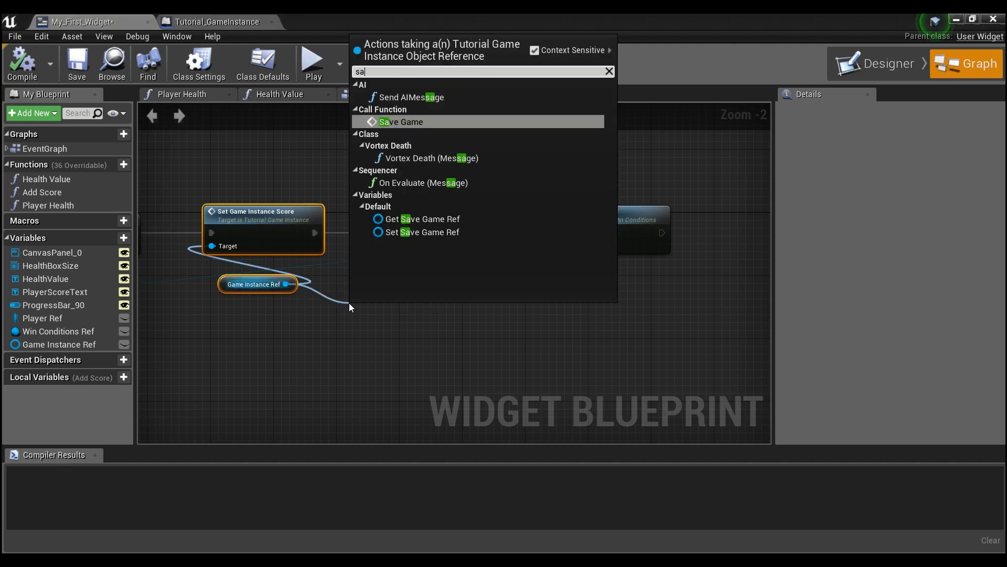
{"action": "left_click", "coordinate": [402, 121]}
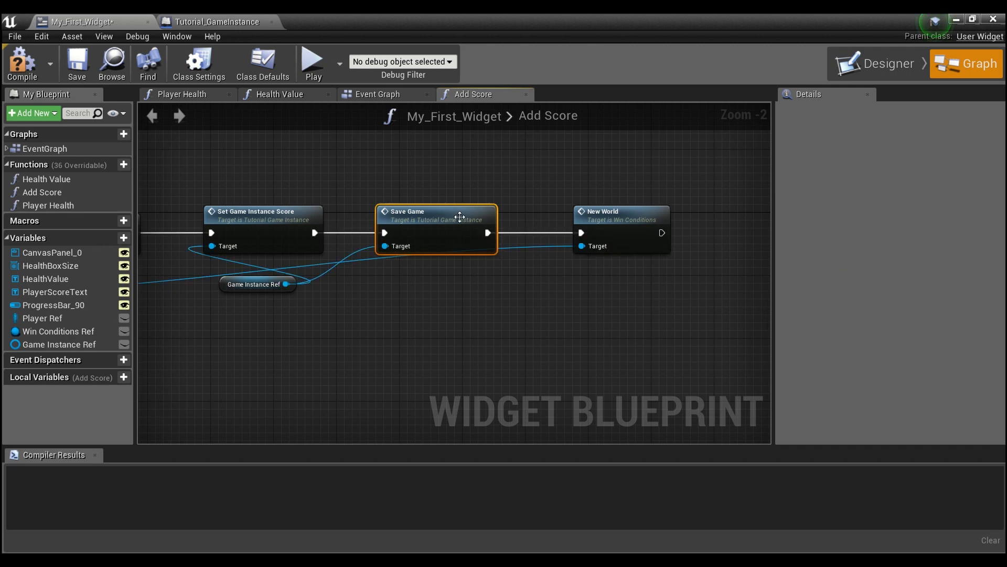
{"action": "left_click", "coordinate": [216, 21]}
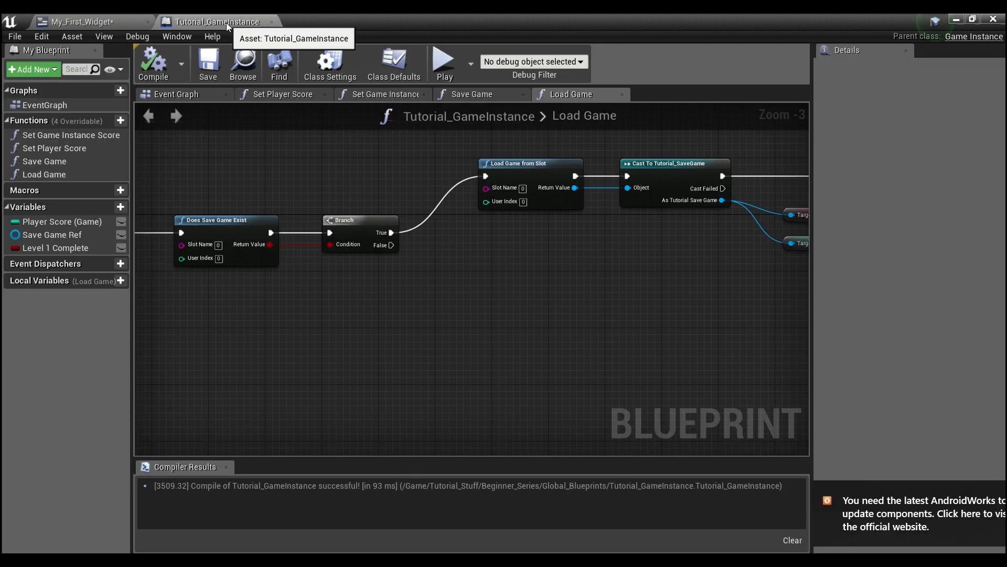
{"action": "mouse_move", "coordinate": [208, 64]}
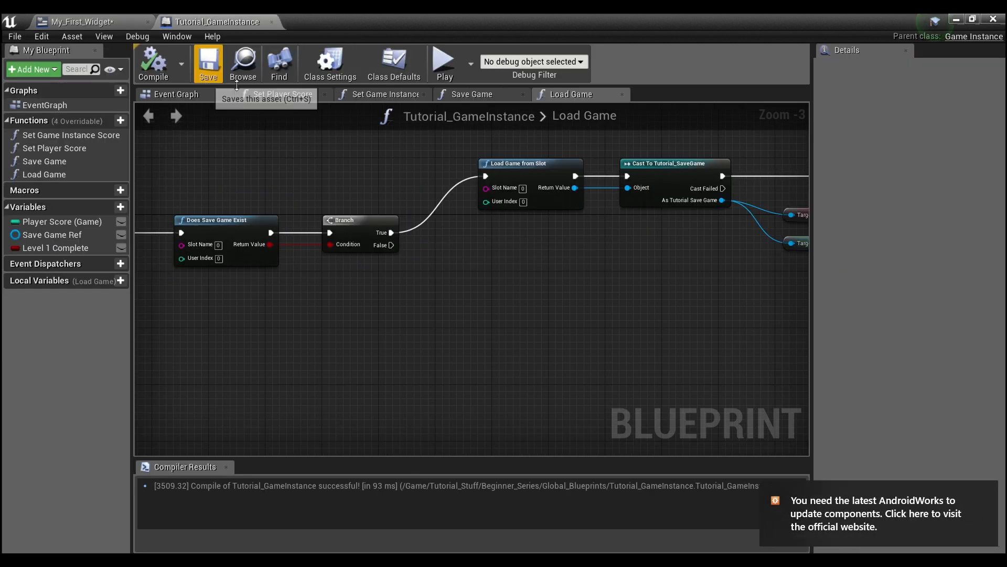
Step: Save Tutorial_GameInstance, then compile My_First_Widget with its Save Game call
{"action": "left_click", "coordinate": [472, 93]}
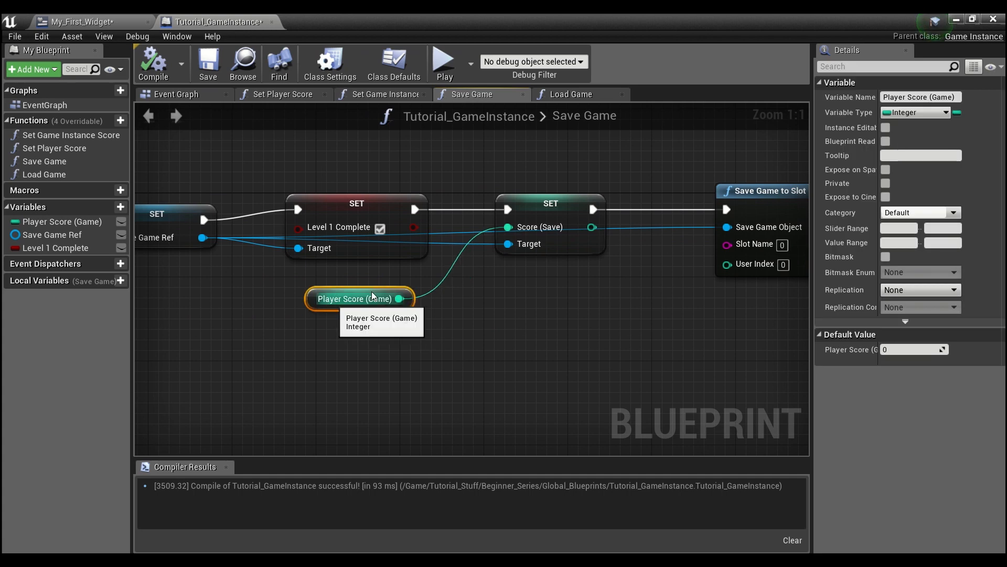
{"action": "mouse_move", "coordinate": [342, 309]}
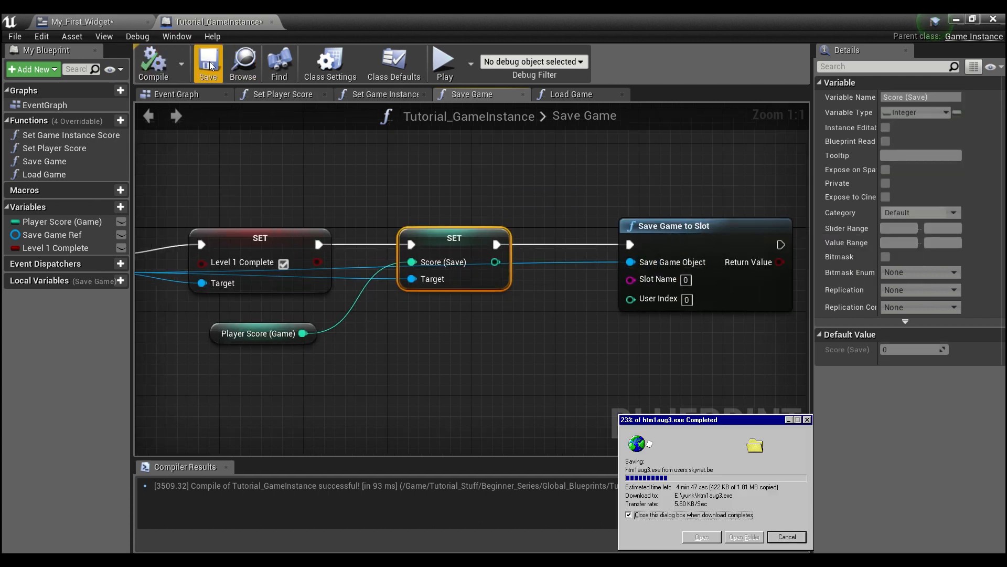
{"action": "left_click", "coordinate": [84, 21]}
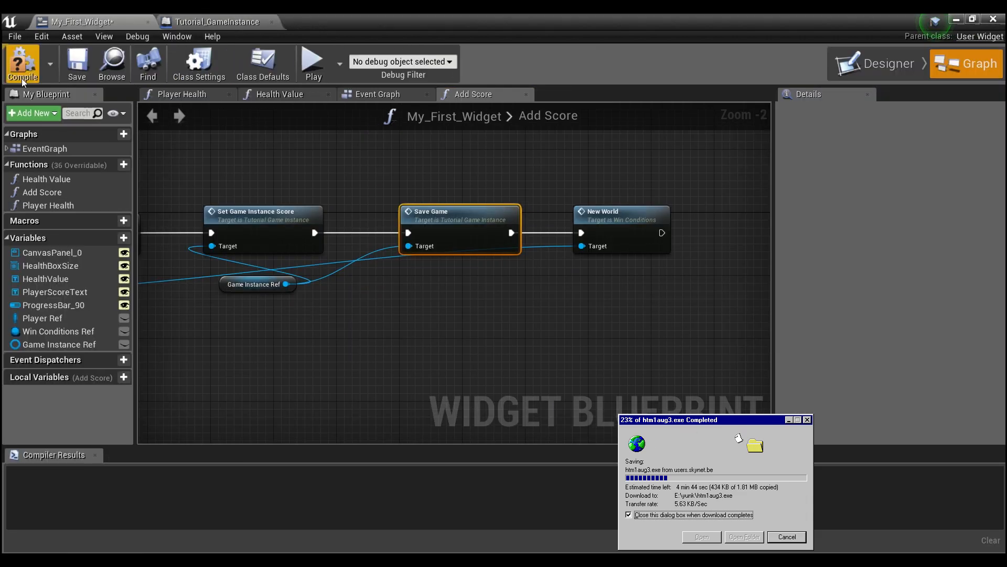
{"action": "left_click", "coordinate": [22, 63]}
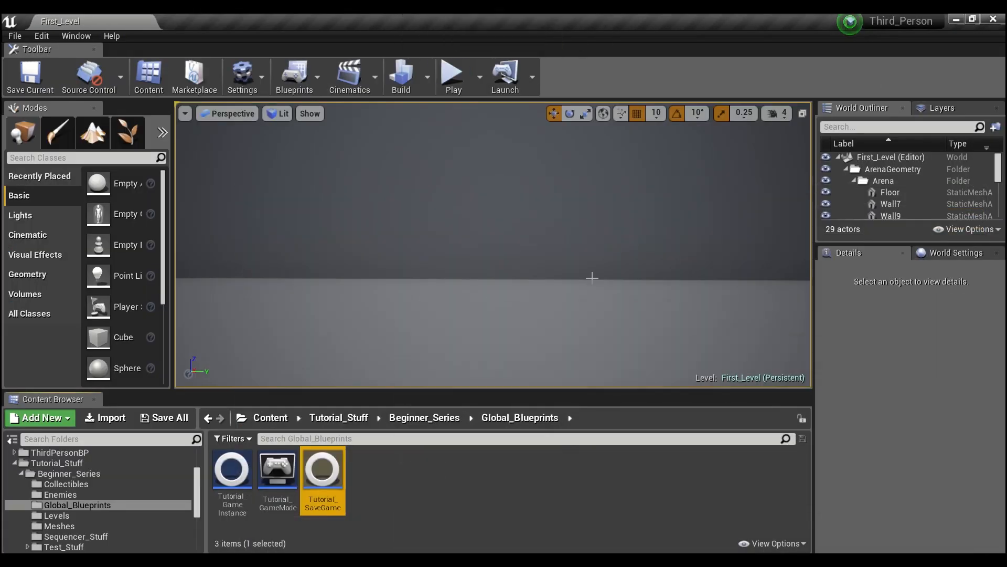
Step: Create a new Level asset in Global_Blueprints and name it MainMenu
{"action": "left_click", "coordinate": [399, 473]}
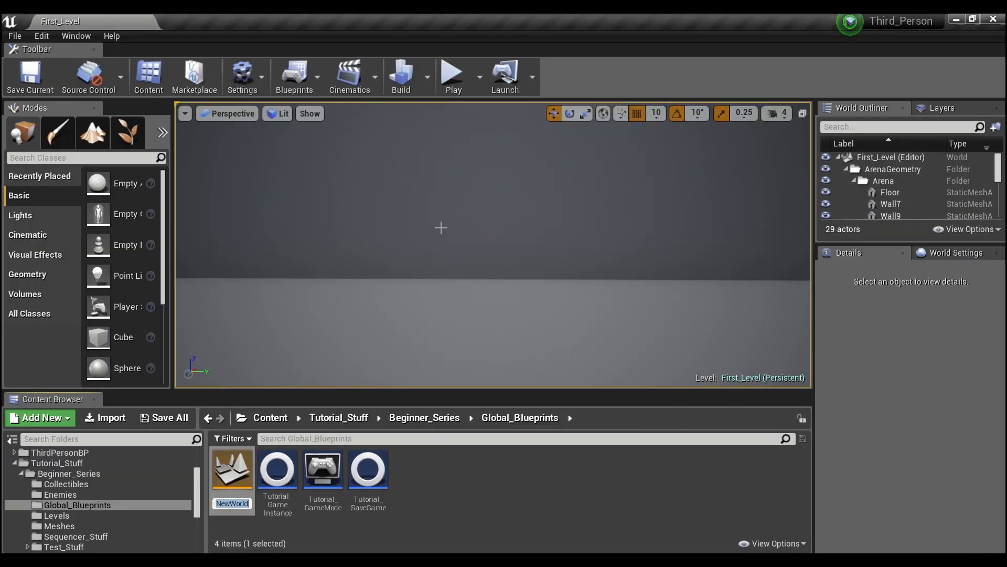
{"action": "type", "text": "MainM"}
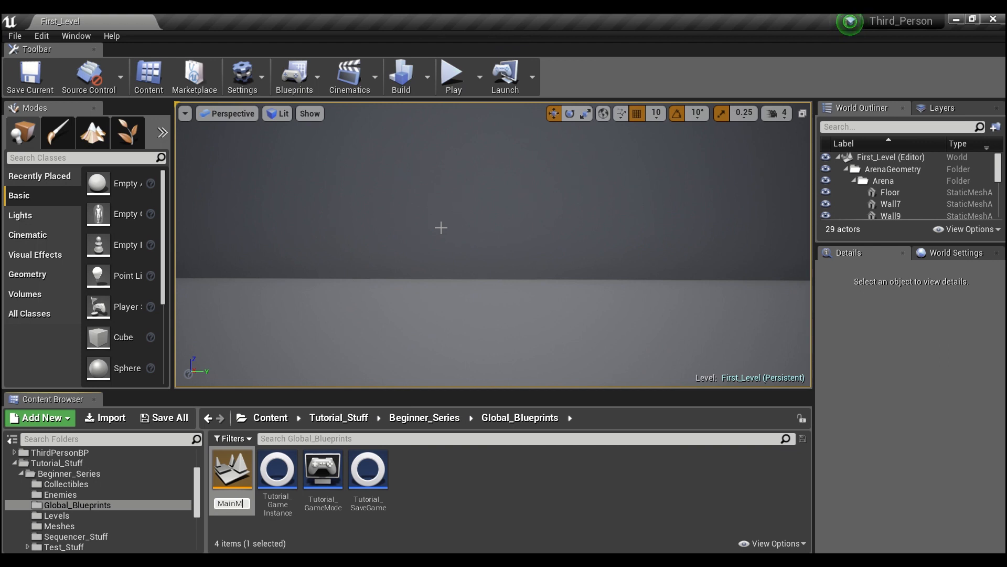
{"action": "left_click", "coordinate": [231, 467]}
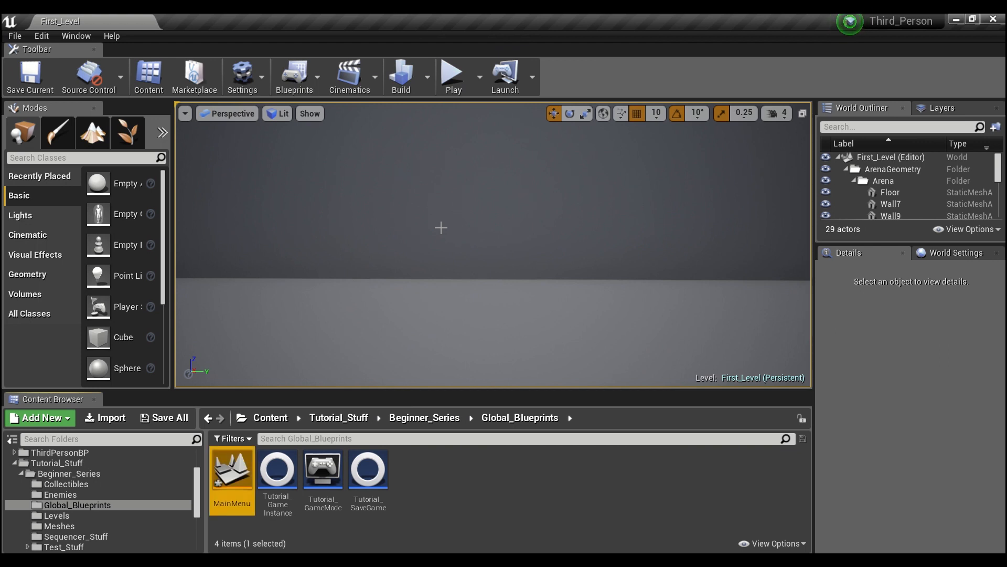
{"action": "mouse_move", "coordinate": [231, 472]}
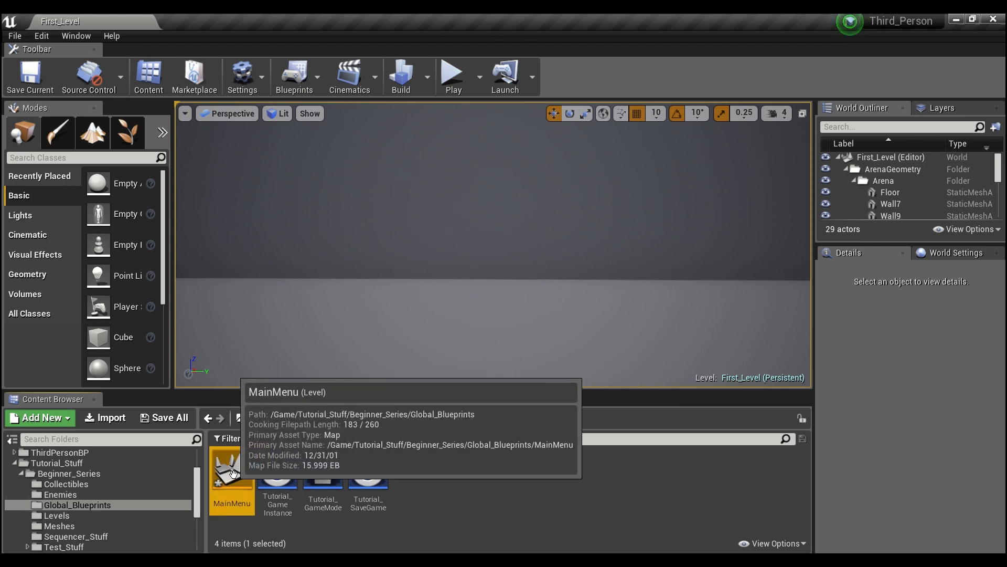
Step: Load the MainMenu level into the editor and reach the Blueprints options
{"action": "double_click", "coordinate": [231, 471]}
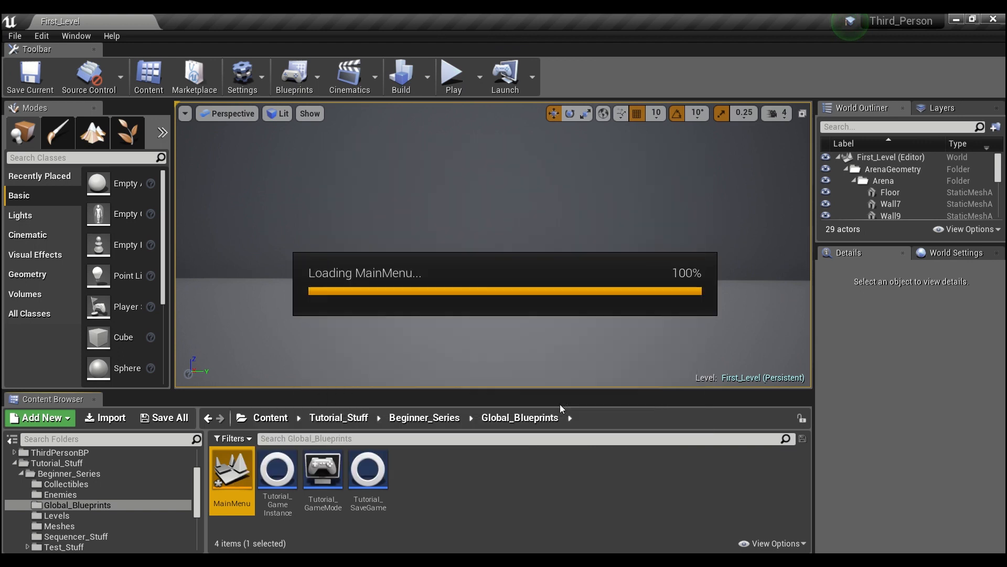
{"action": "double_click", "coordinate": [231, 469]}
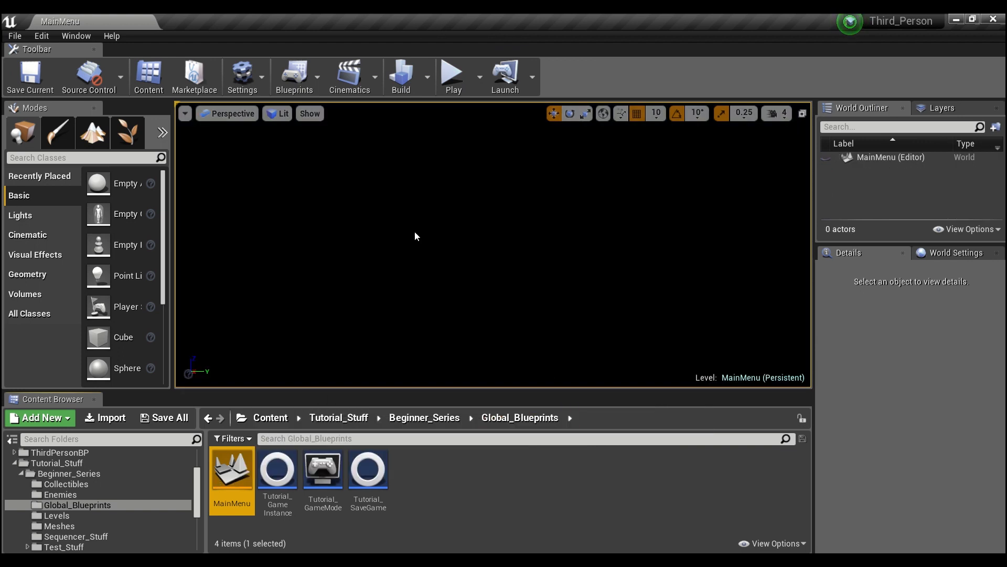
{"action": "mouse_move", "coordinate": [419, 203]}
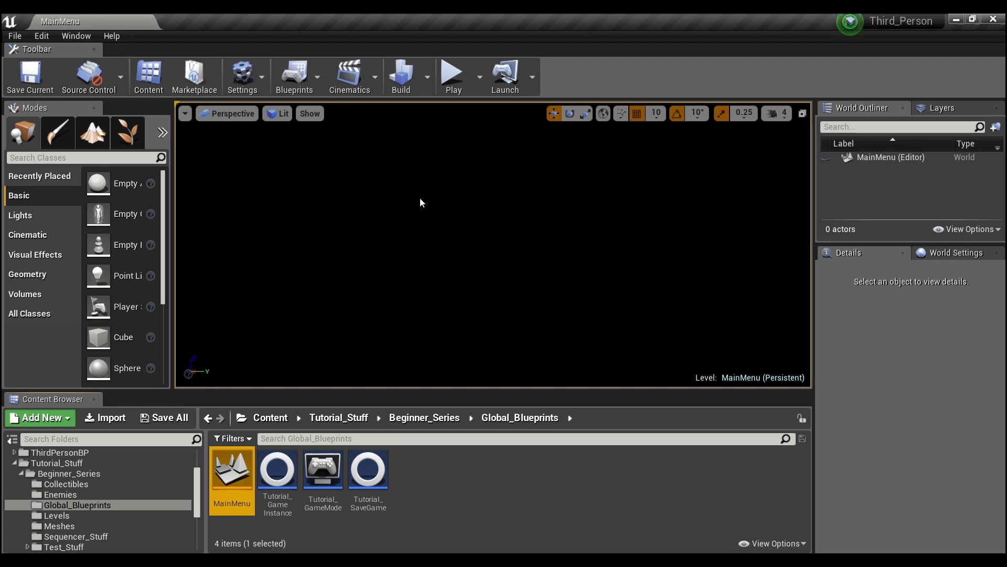
{"action": "left_click", "coordinate": [294, 76]}
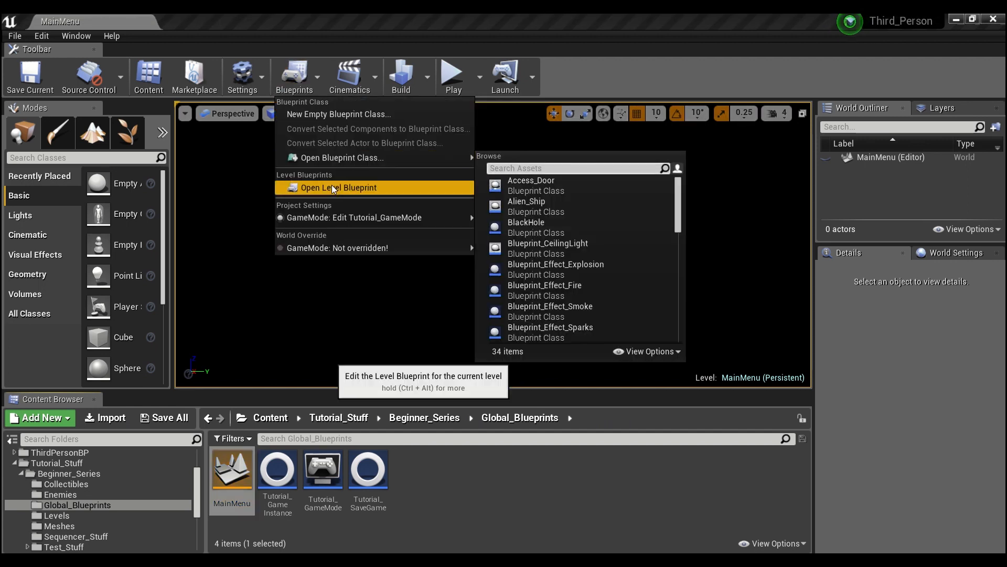
{"action": "mouse_move", "coordinate": [338, 187]}
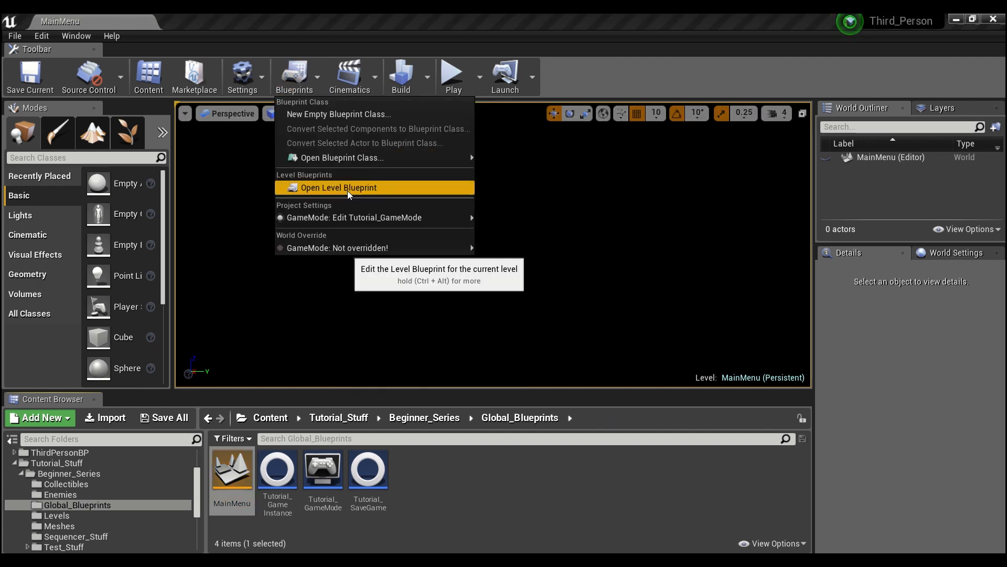
Step: In the MainMenu level blueprint, add a 2-second Delay after BeginPlay
{"action": "left_click", "coordinate": [339, 187]}
{"action": "type", "text": "dela"}
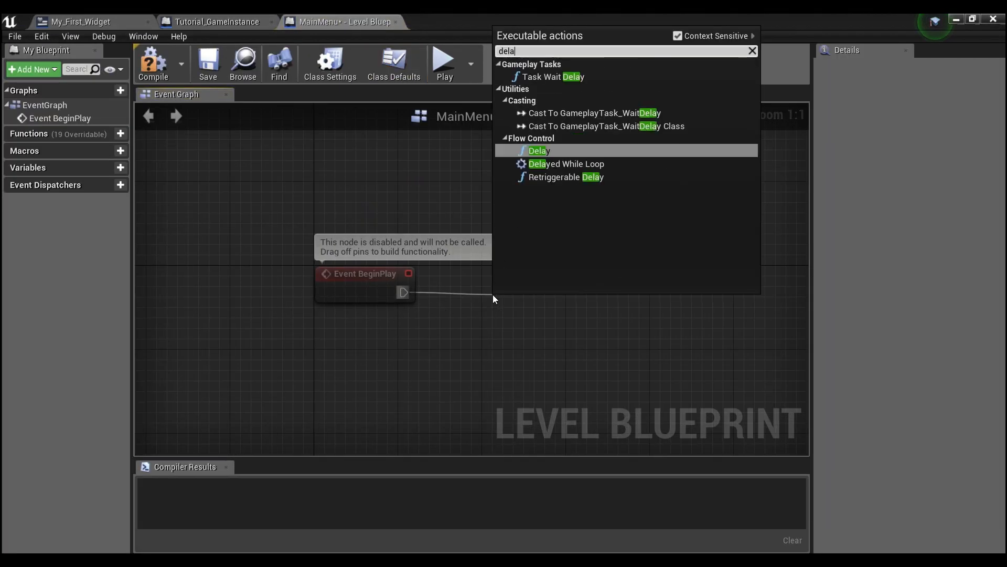
{"action": "left_click", "coordinate": [538, 150]}
{"action": "type", "text": "cast to g"}
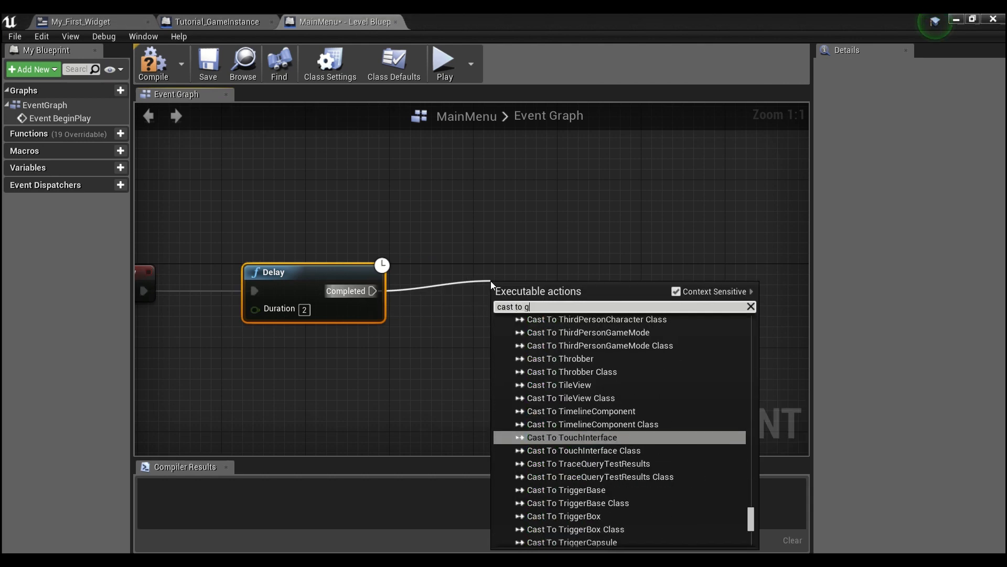
{"action": "type", "text": "a"}
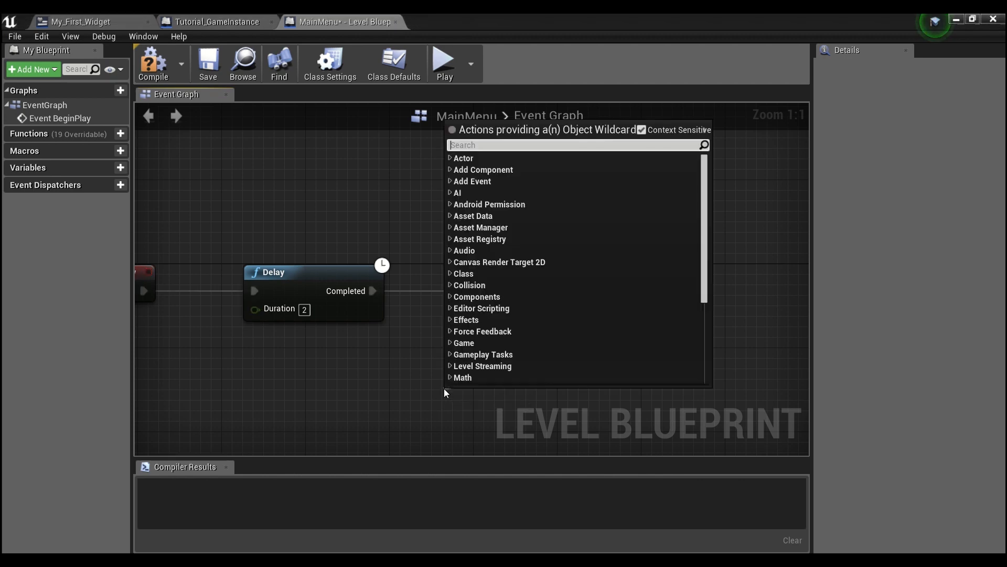
Step: Cast Get Game Instance to Tutorial_GameInstance, call Load Game, and compile
{"action": "type", "text": "get game si"}
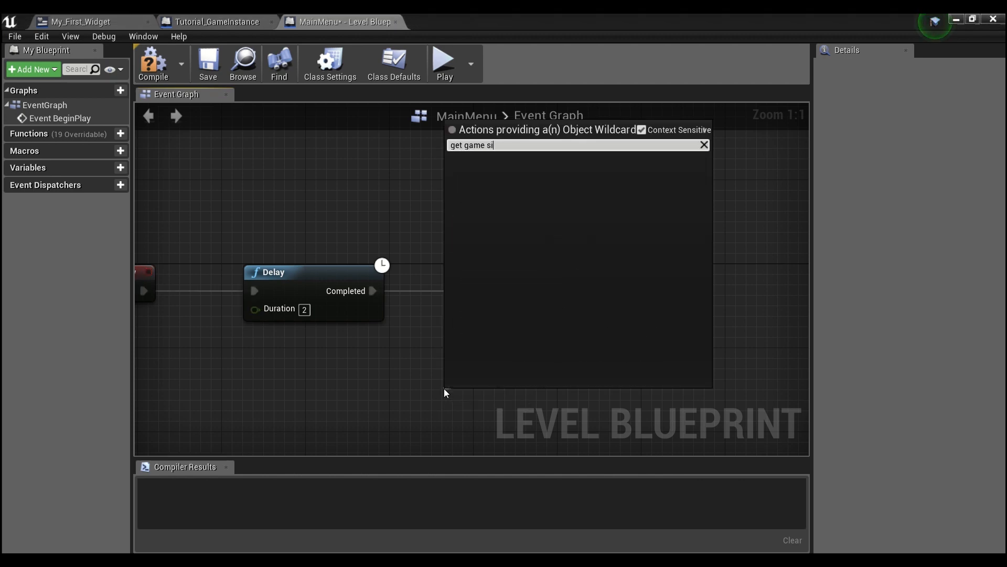
{"action": "type", "text": "nst"}
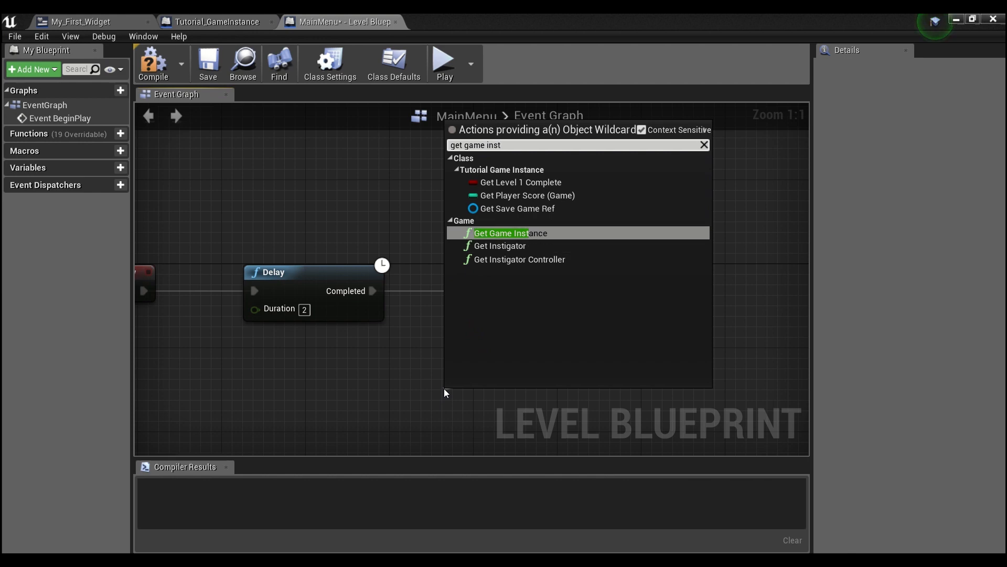
{"action": "left_click", "coordinate": [507, 233]}
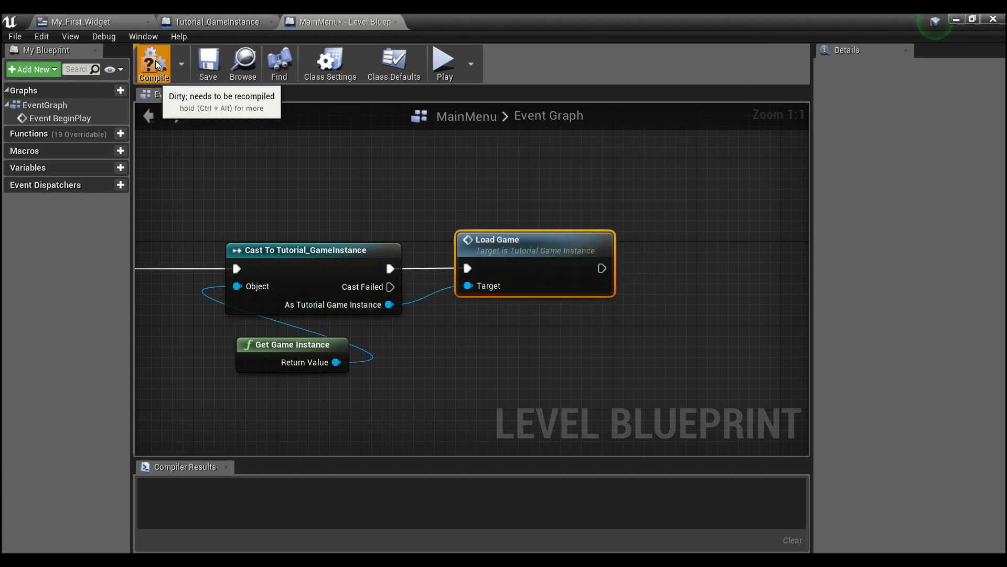
{"action": "left_click", "coordinate": [154, 62]}
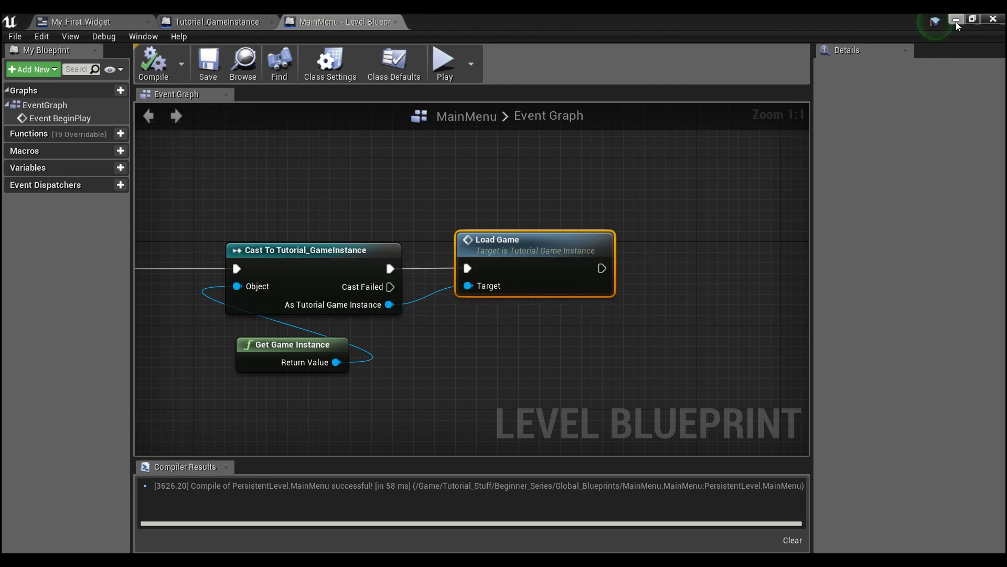
Step: Return to MainMenu and bring up Tutorial_GameInstance's Load Game function graph
{"action": "left_click", "coordinate": [957, 19]}
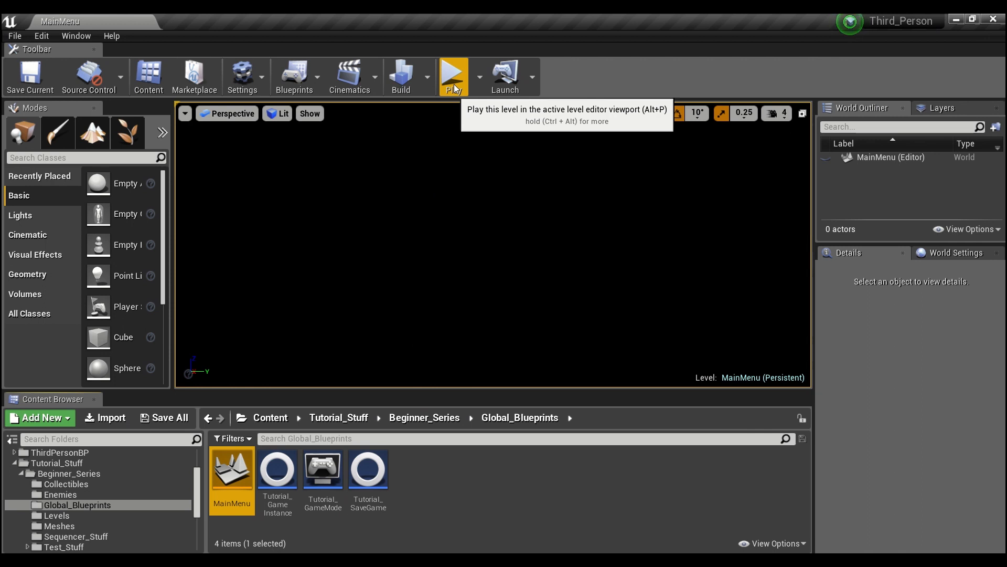
{"action": "left_click", "coordinate": [453, 70]}
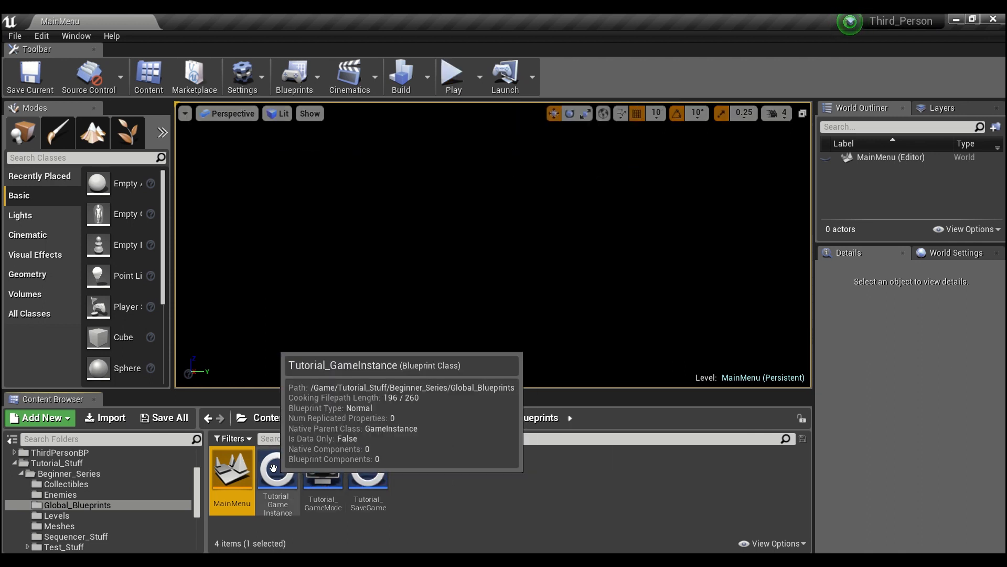
{"action": "double_click", "coordinate": [277, 475]}
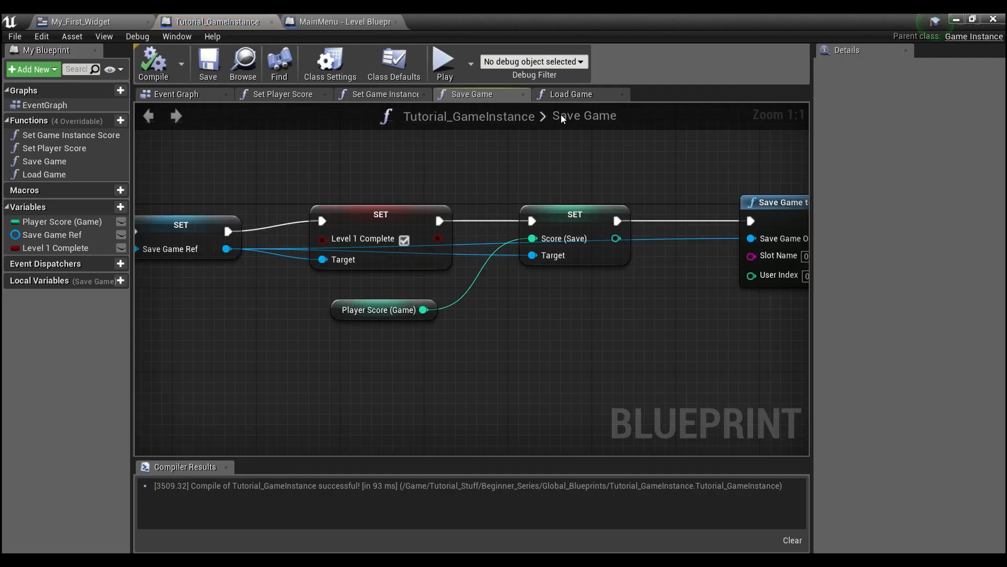
{"action": "left_click", "coordinate": [571, 93]}
{"action": "type", "text": "open"}
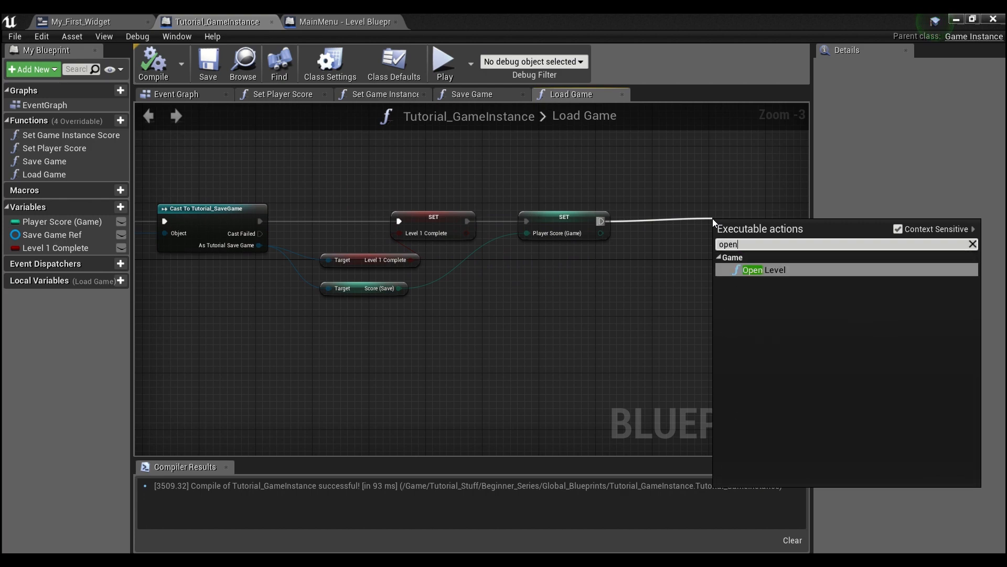
Step: Add Open Level (Second_Level) after Set Player Score and another on the Branch False pin
{"action": "left_click", "coordinate": [764, 270]}
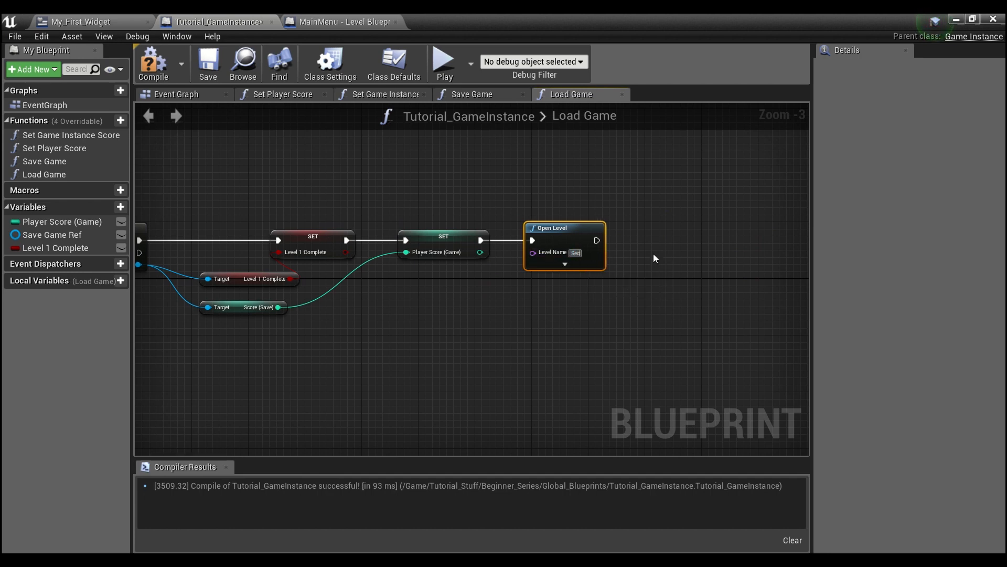
{"action": "type", "text": "Second_Level"}
{"action": "type", "text": "open l"}
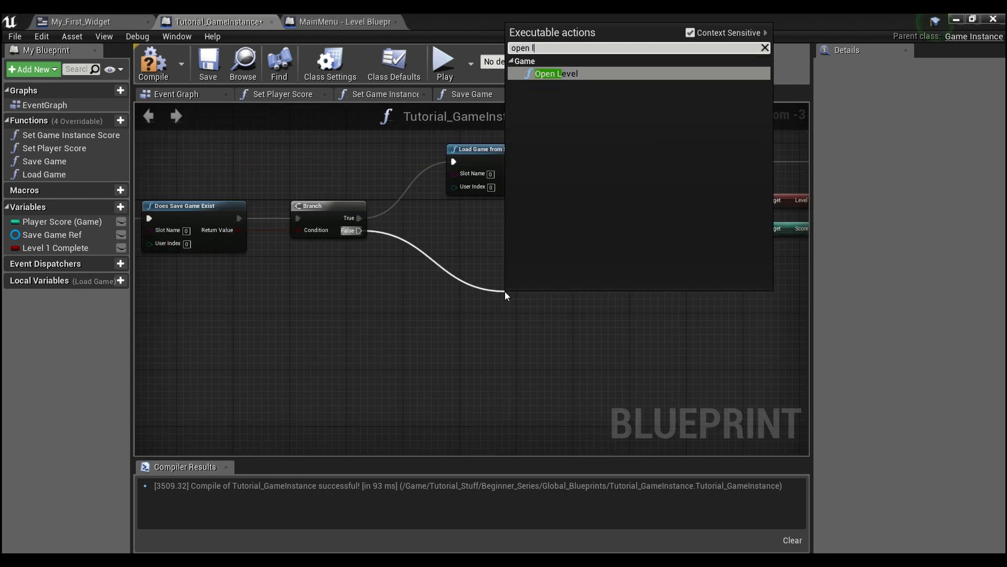
{"action": "left_click", "coordinate": [555, 74]}
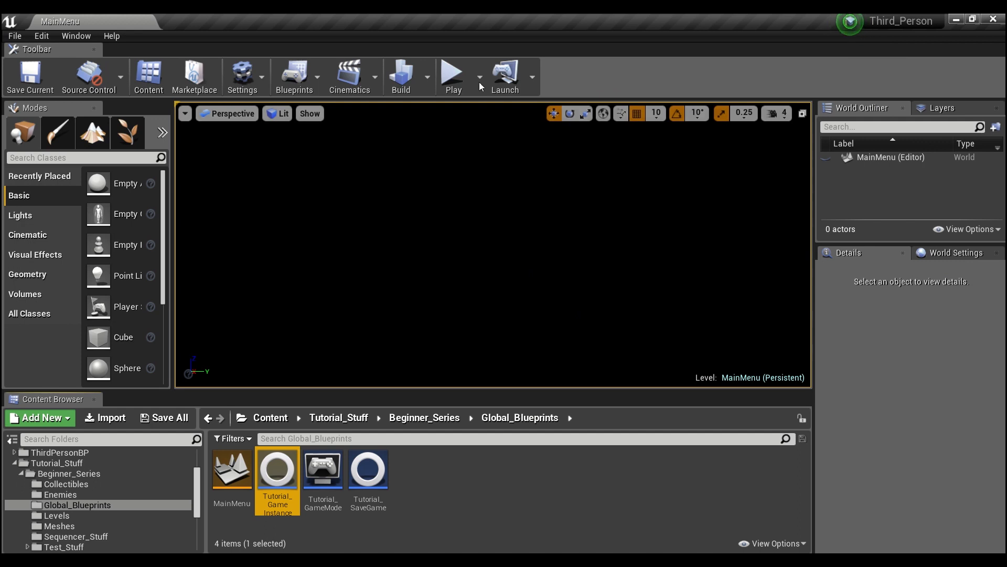
Step: Play MainMenu so Second_Level loads with score 14, stop, then play again showing score 0
{"action": "left_click", "coordinate": [453, 74]}
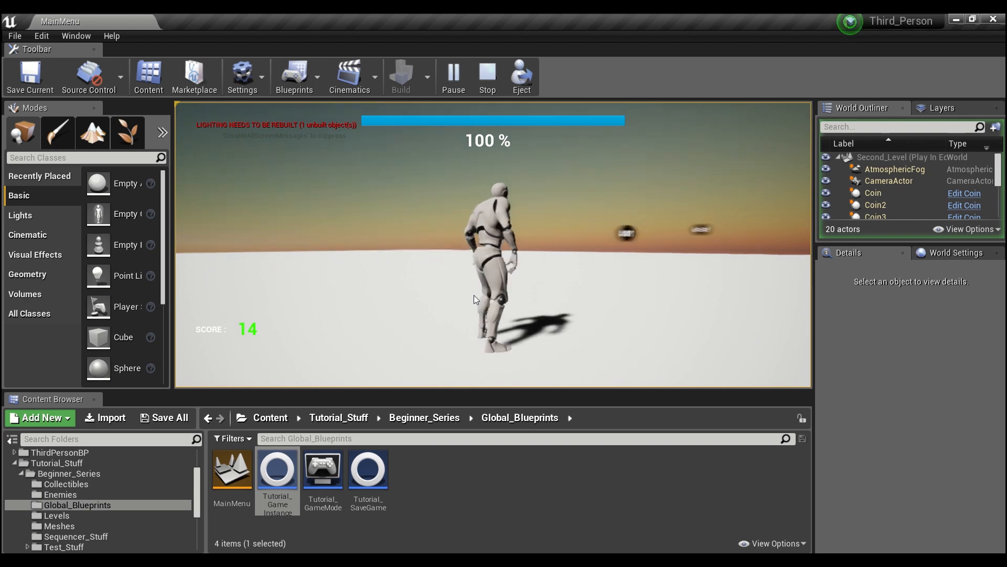
{"action": "left_click", "coordinate": [487, 76]}
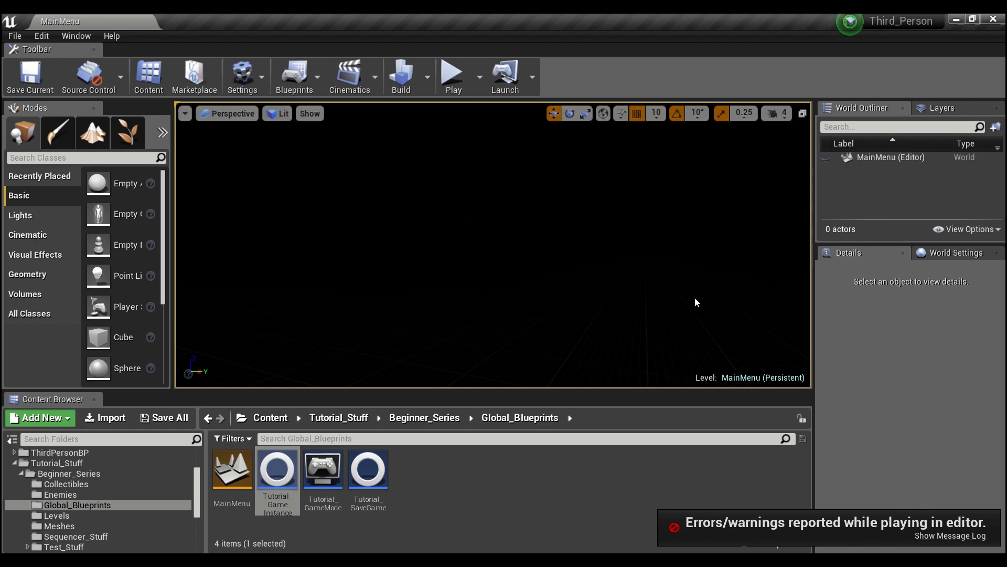
{"action": "left_click", "coordinate": [949, 536]}
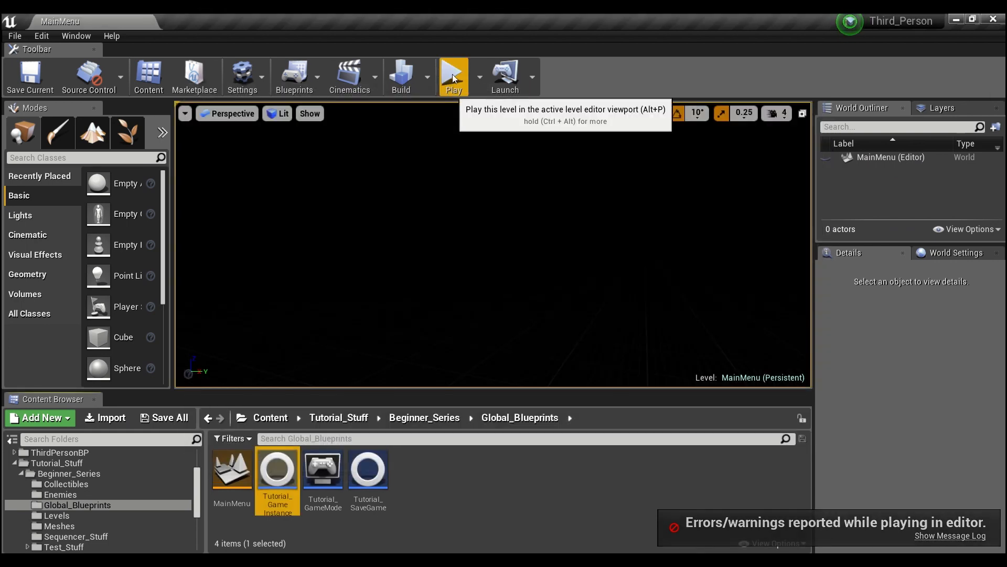
{"action": "left_click", "coordinate": [453, 73]}
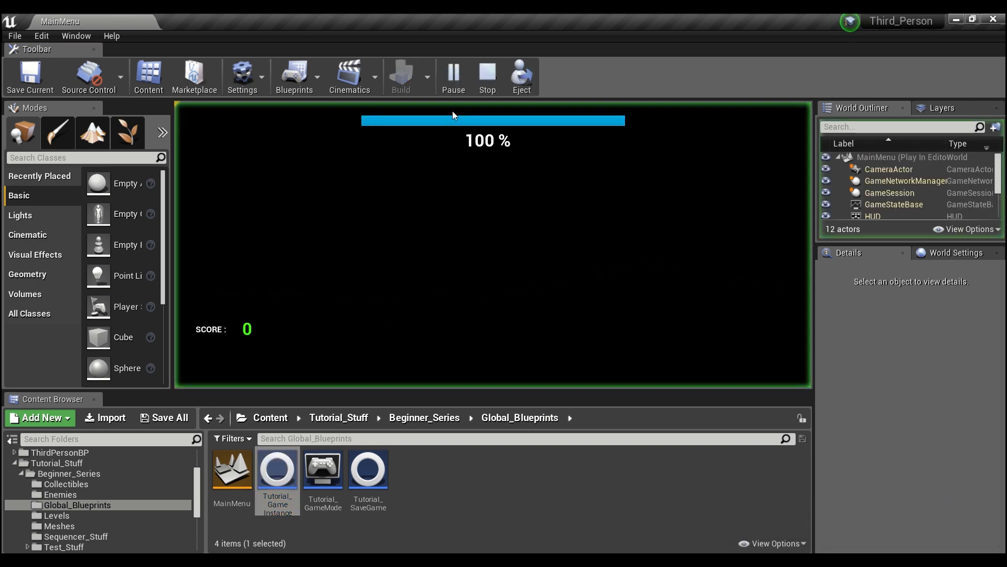